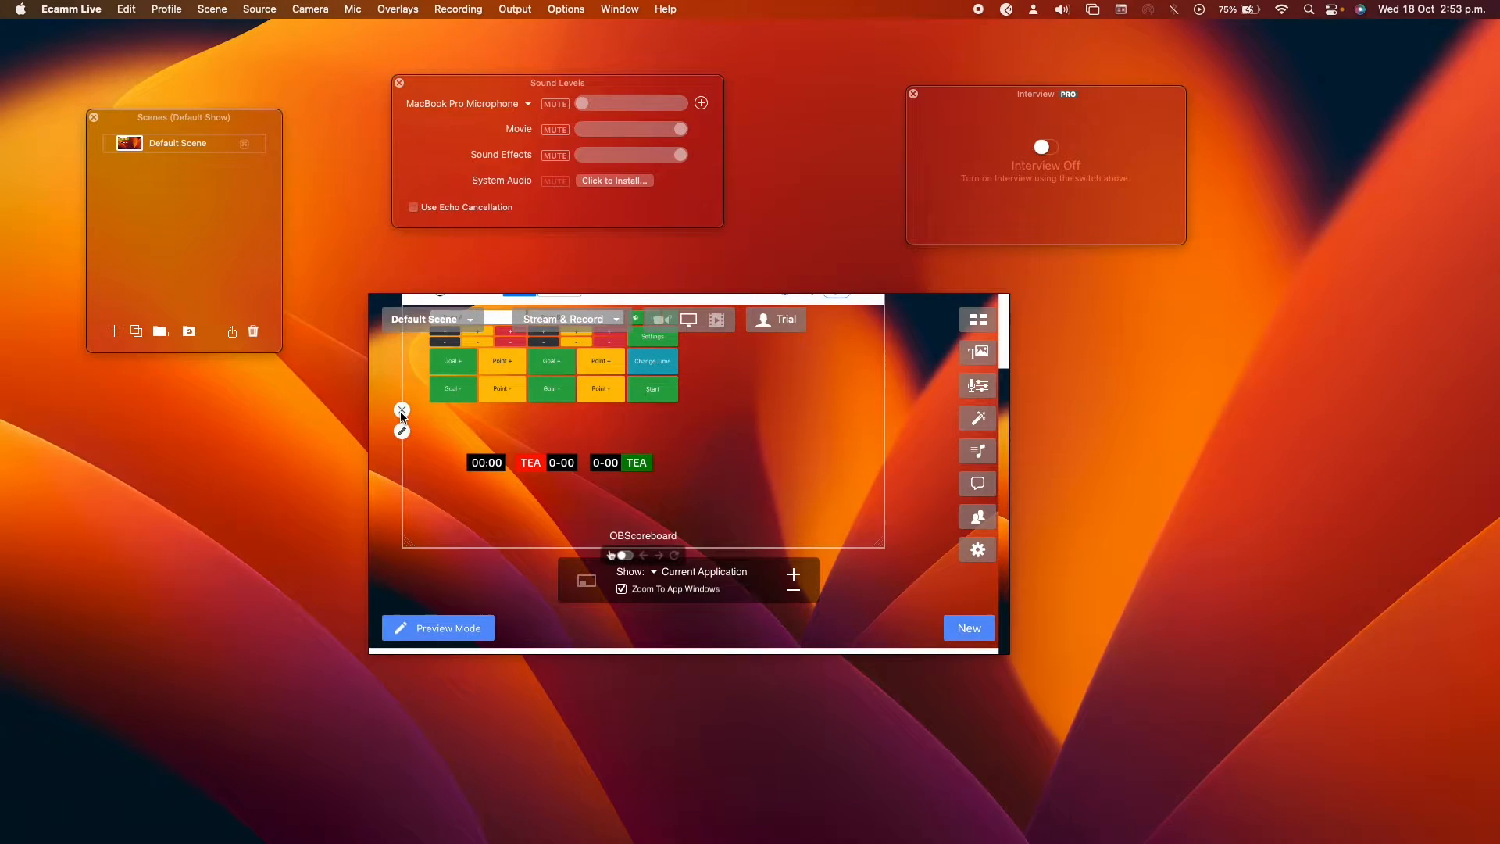
Delete the existing OBScoreboard overlay from the Default Scene
{"action": "left_click", "coordinate": [401, 410]}
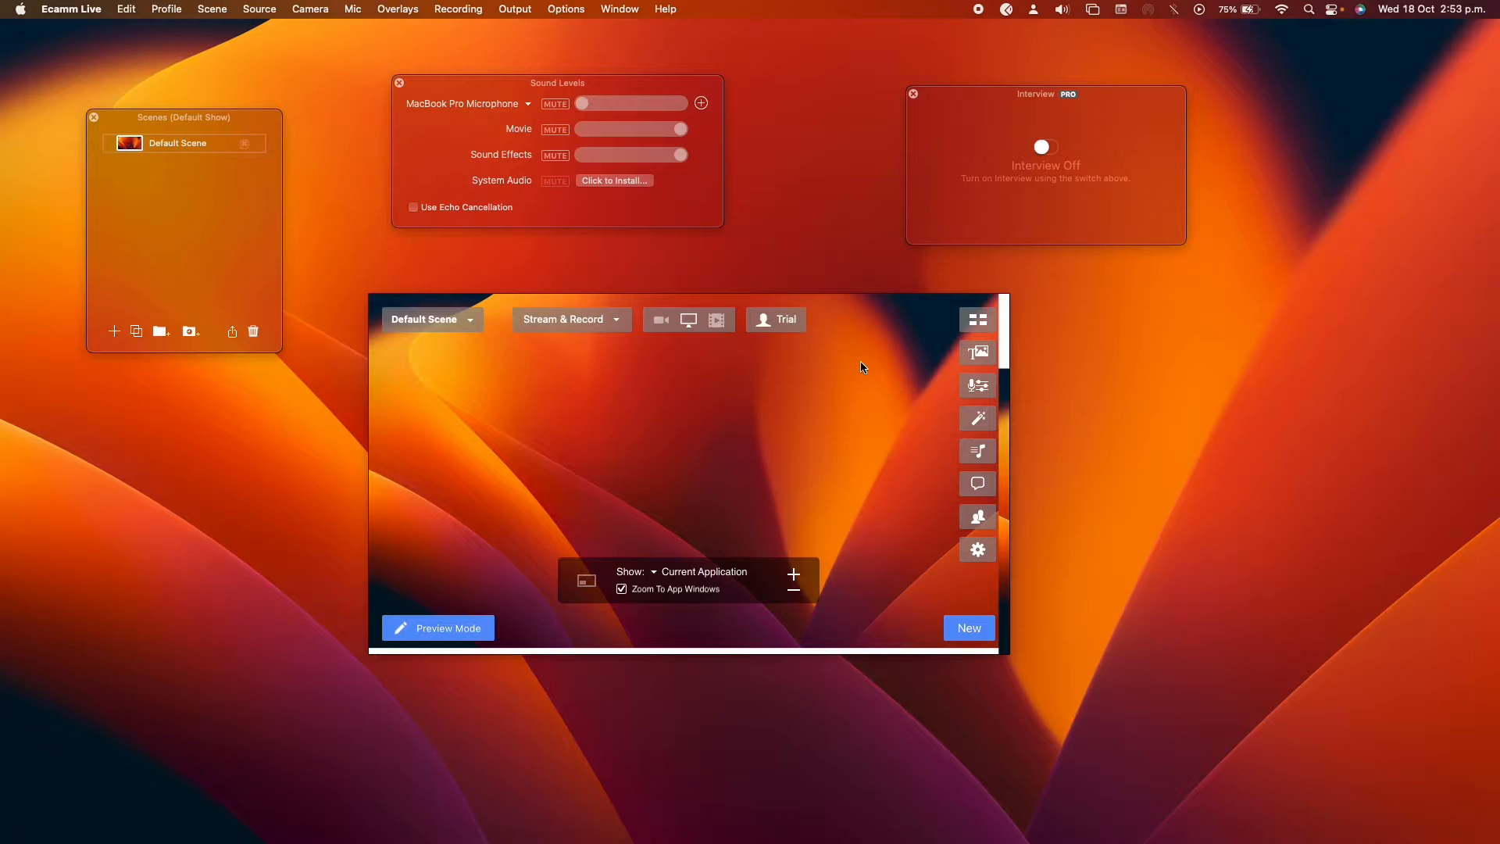
{"action": "mouse_move", "coordinate": [909, 347]}
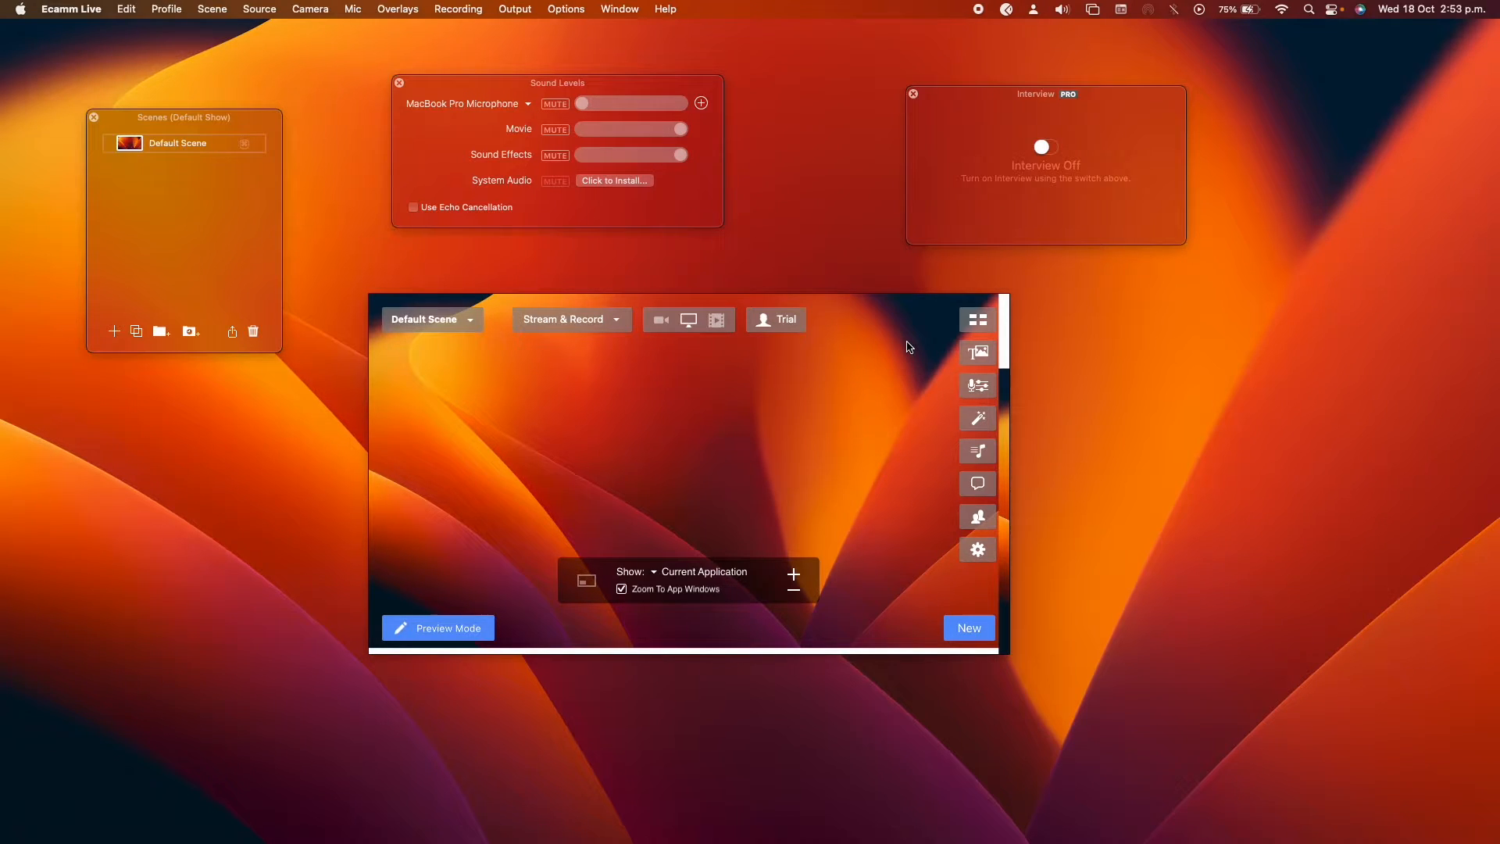
{"action": "mouse_move", "coordinate": [621, 433]}
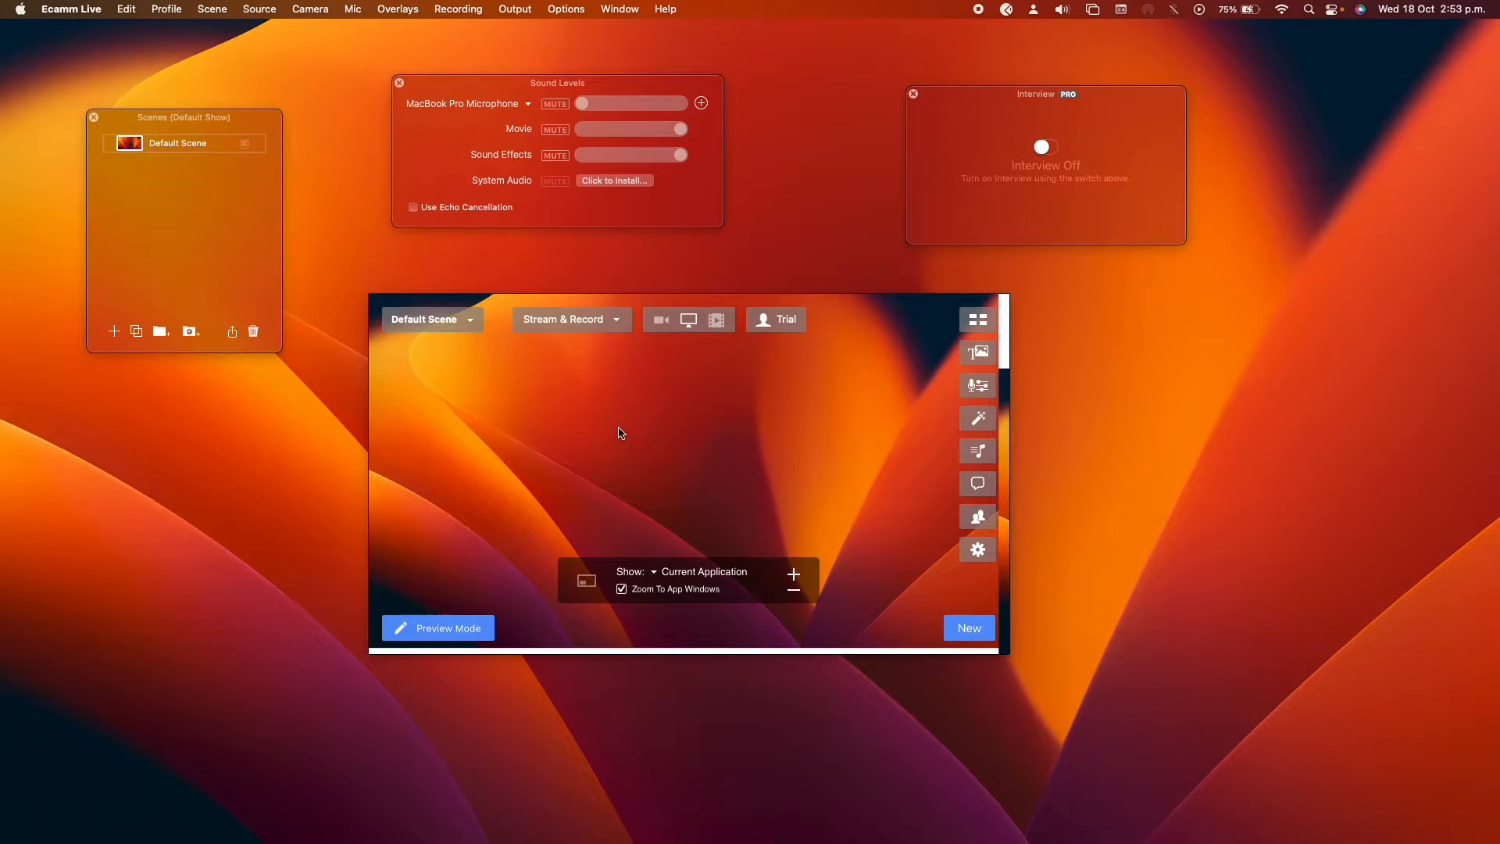
{"action": "left_click", "coordinate": [396, 9]}
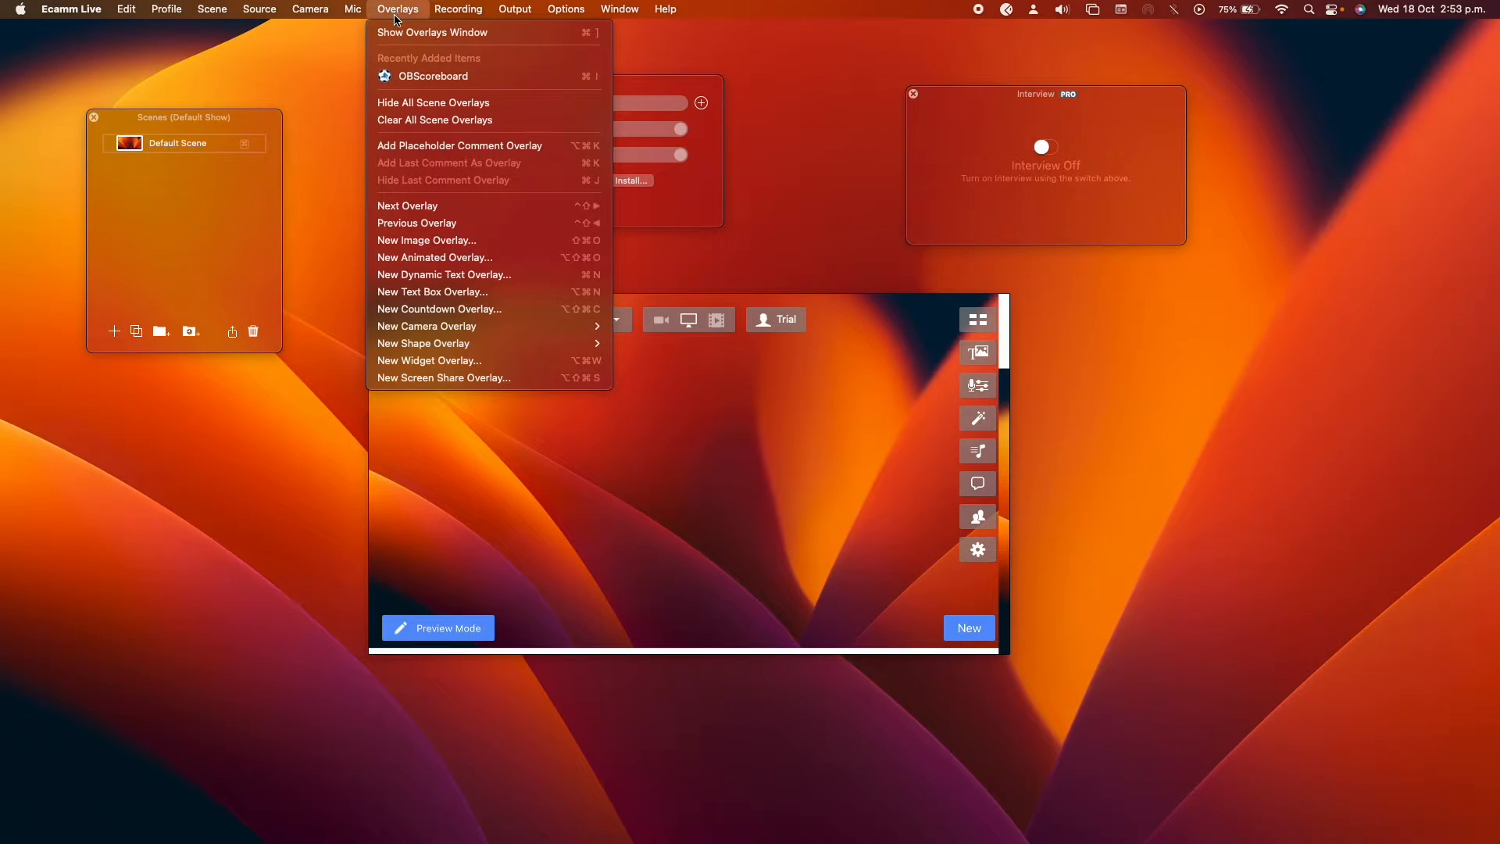
Add a widget overlay with display name 'OBScoreboard', keeping the obscoreboard.com URL
{"action": "left_click", "coordinate": [429, 360]}
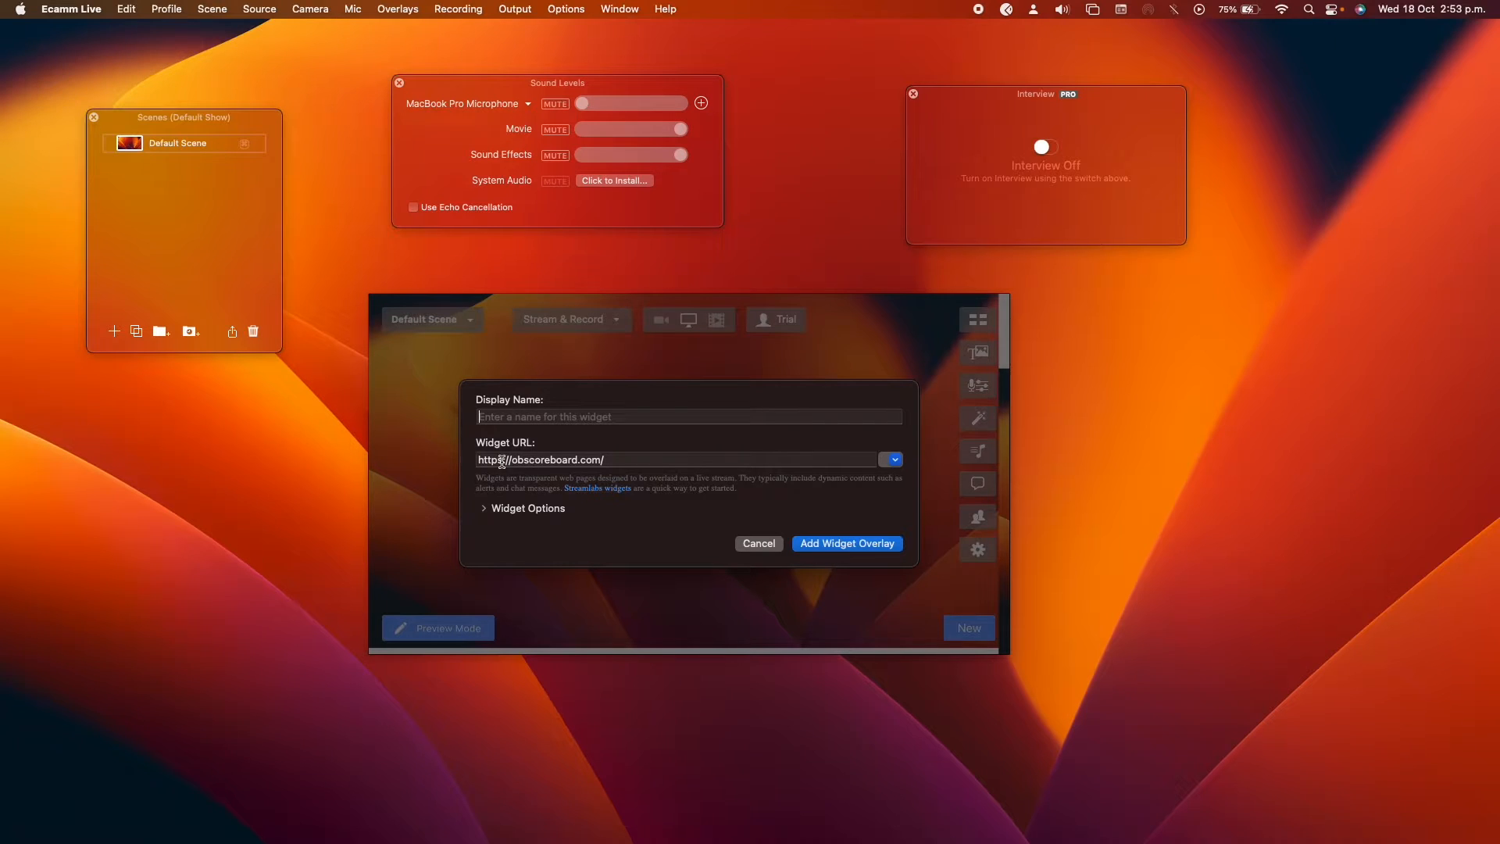
{"action": "left_click", "coordinate": [689, 417]}
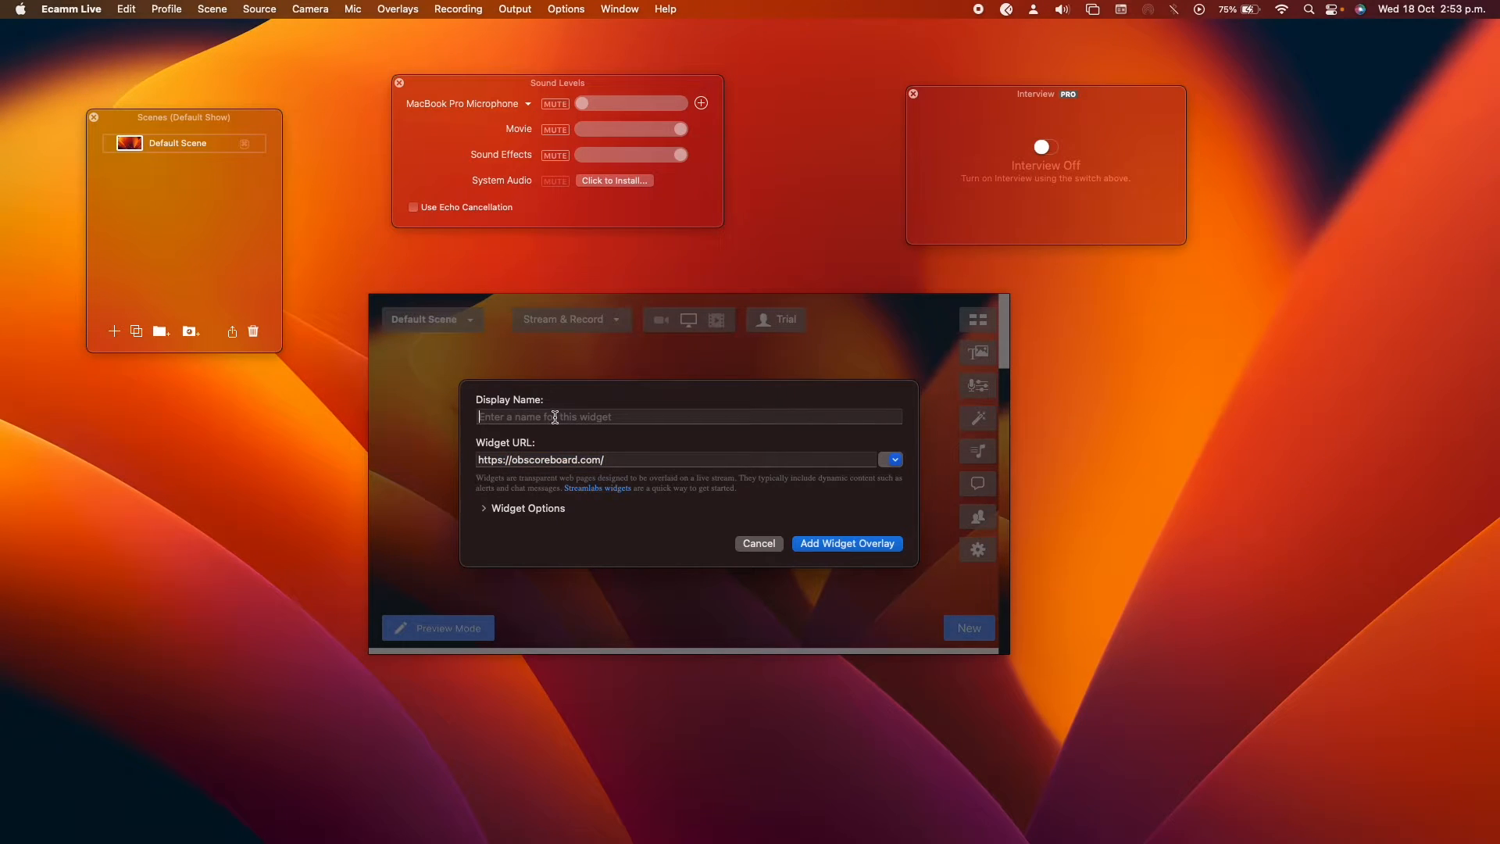
{"action": "type", "text": "OBS"}
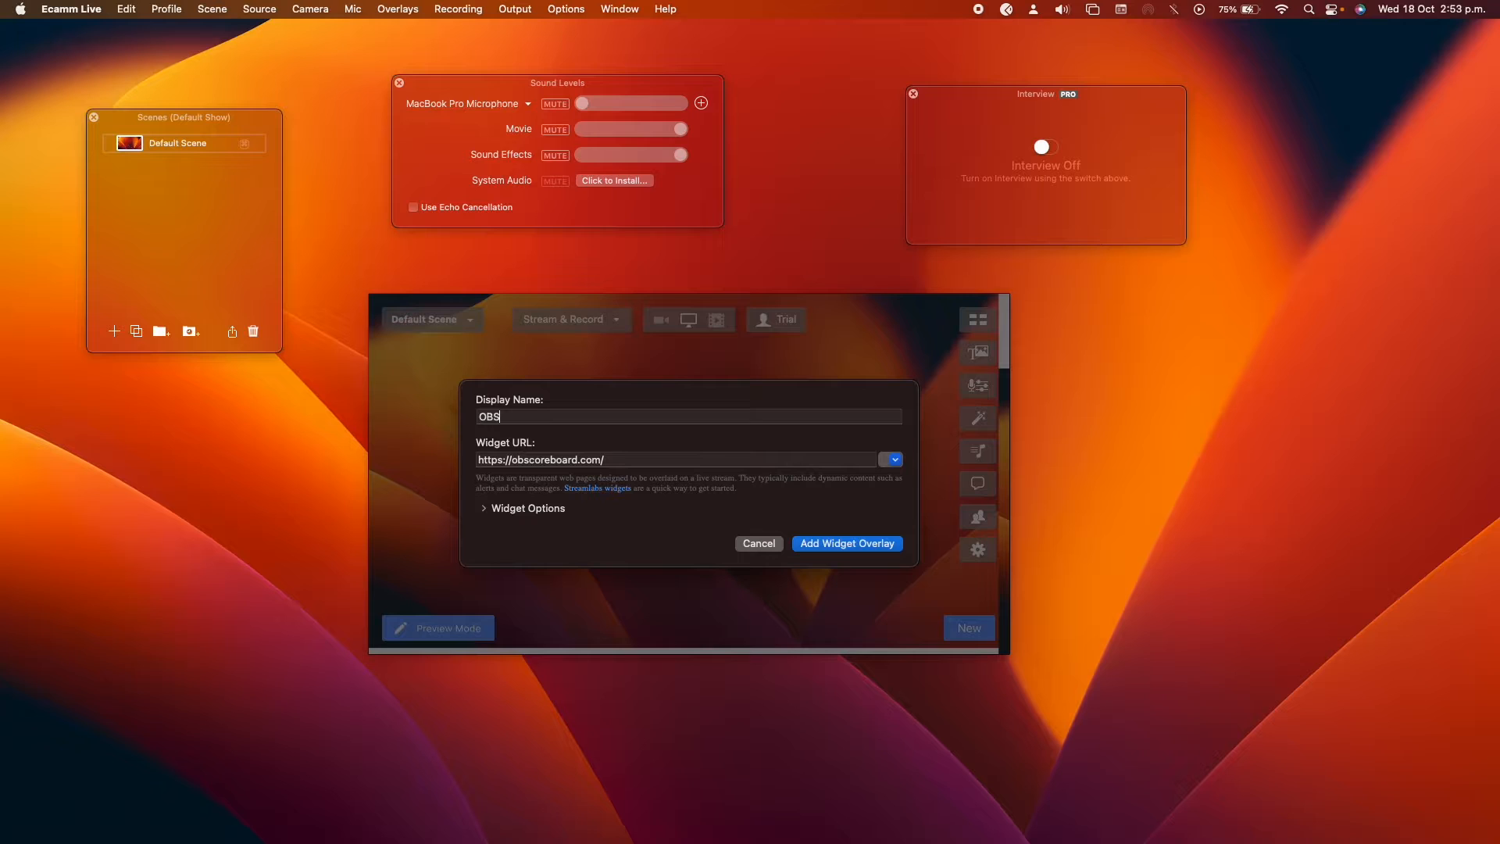
{"action": "type", "text": "coreboard"}
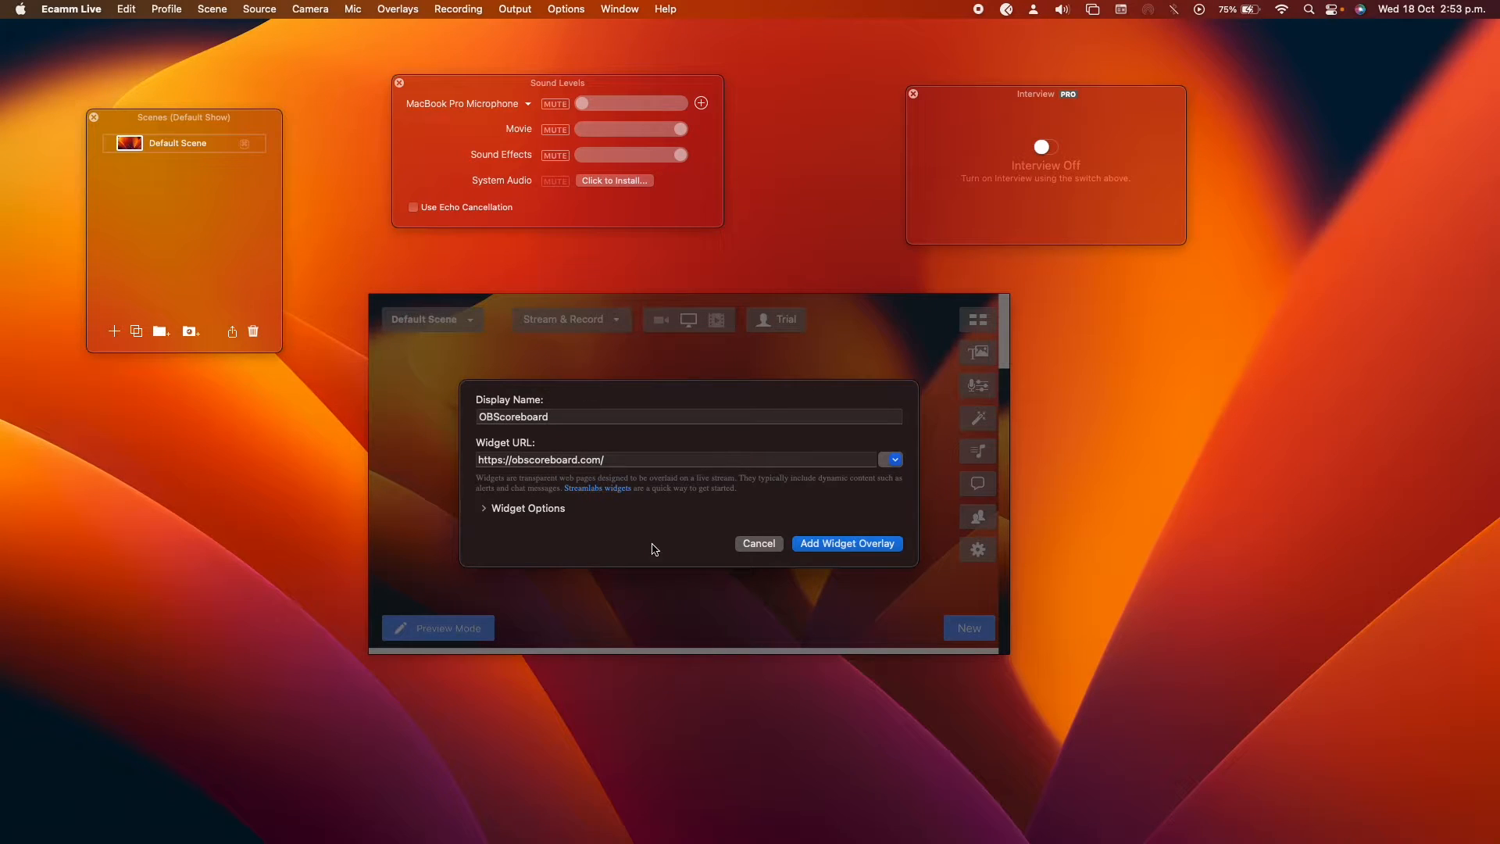
{"action": "left_click", "coordinate": [847, 543]}
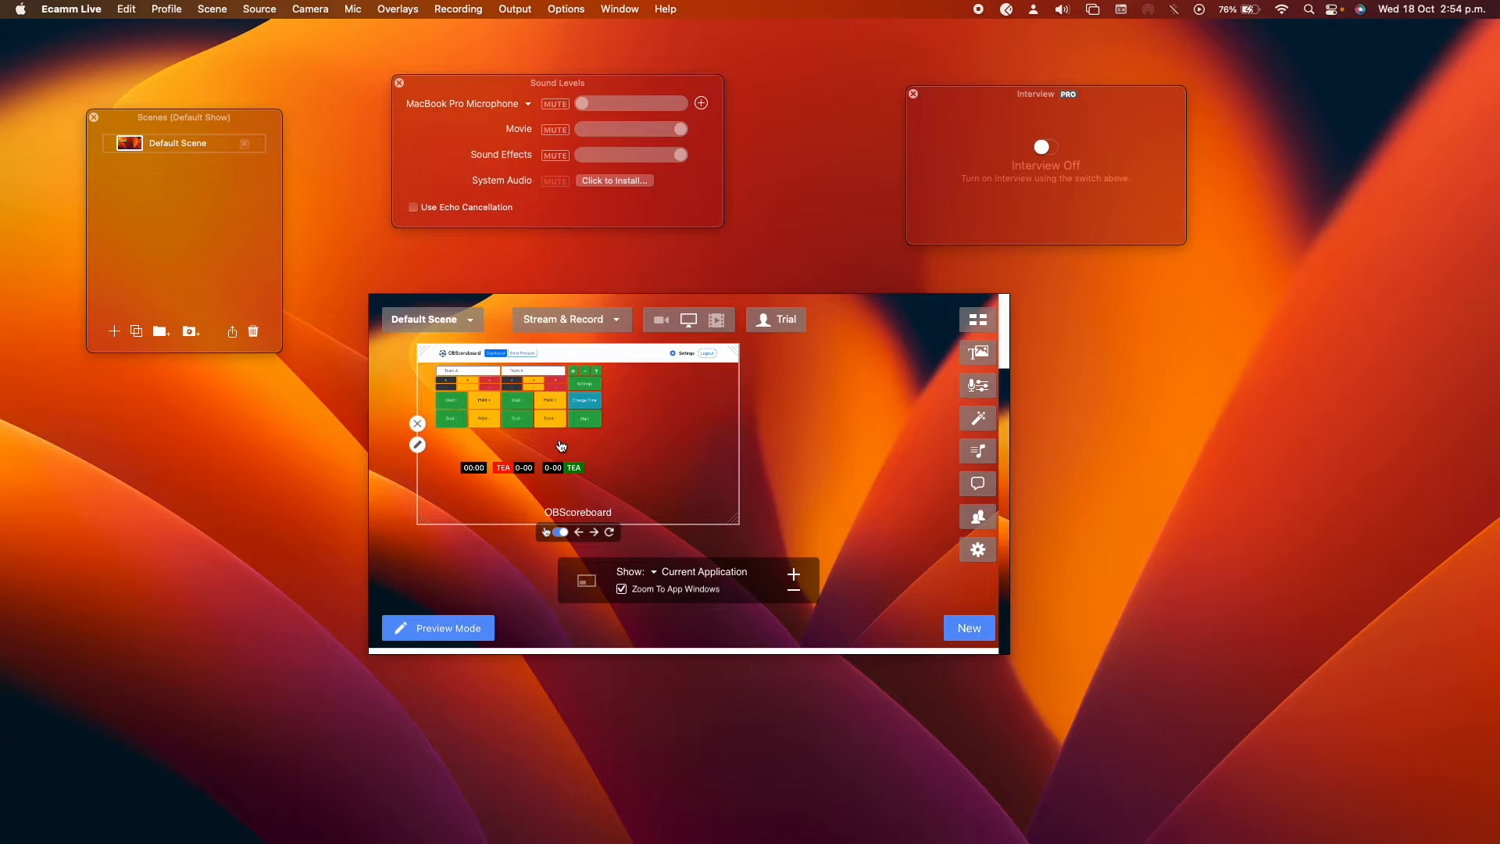
{"action": "mouse_move", "coordinate": [598, 481]}
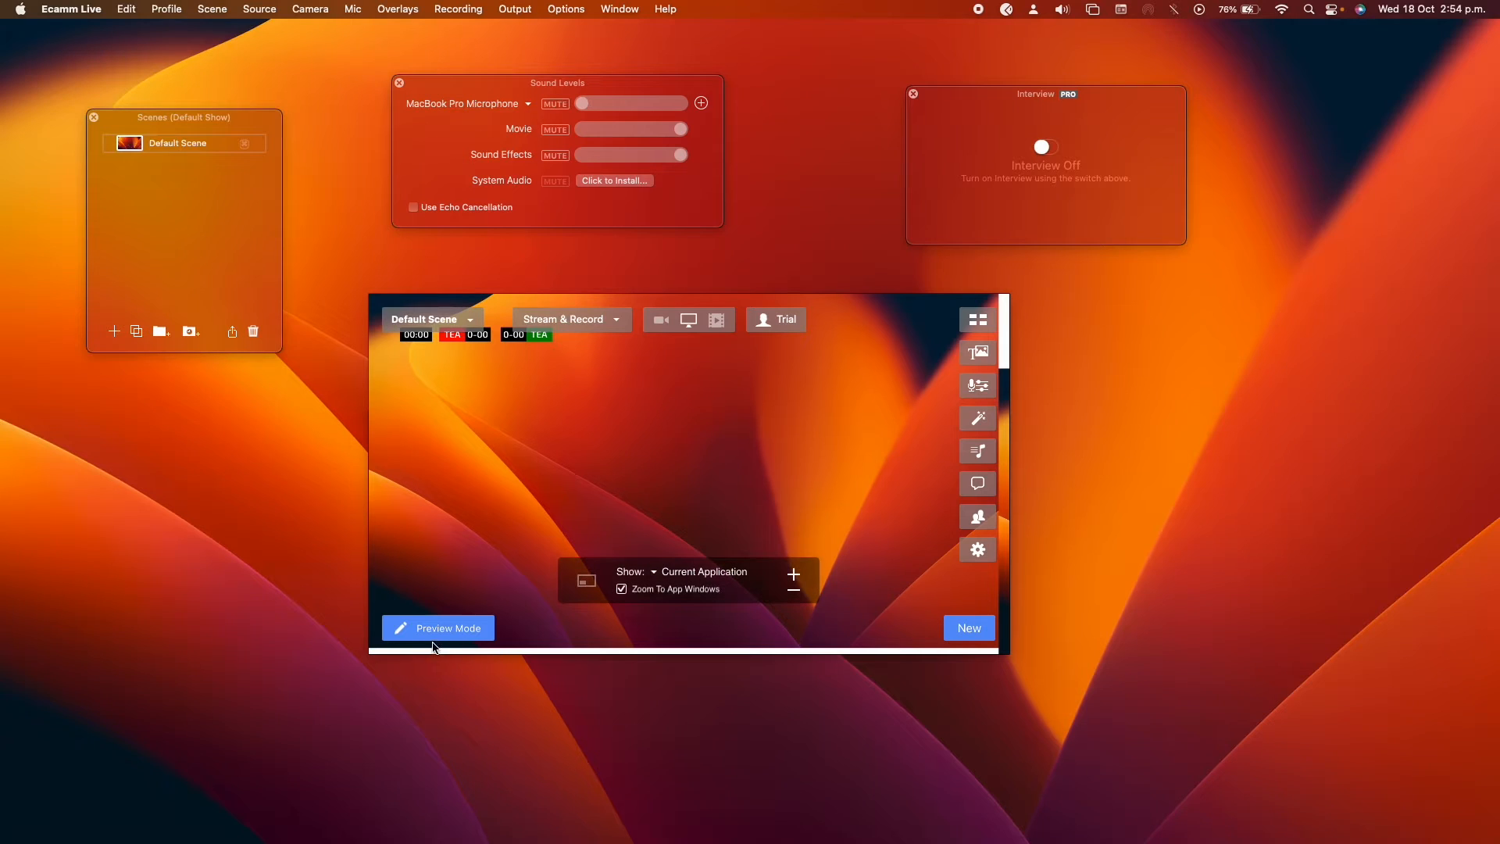
Enter Preview Mode to check the top-left scoreboard on Program output, then return to live mode
{"action": "left_click", "coordinate": [437, 627]}
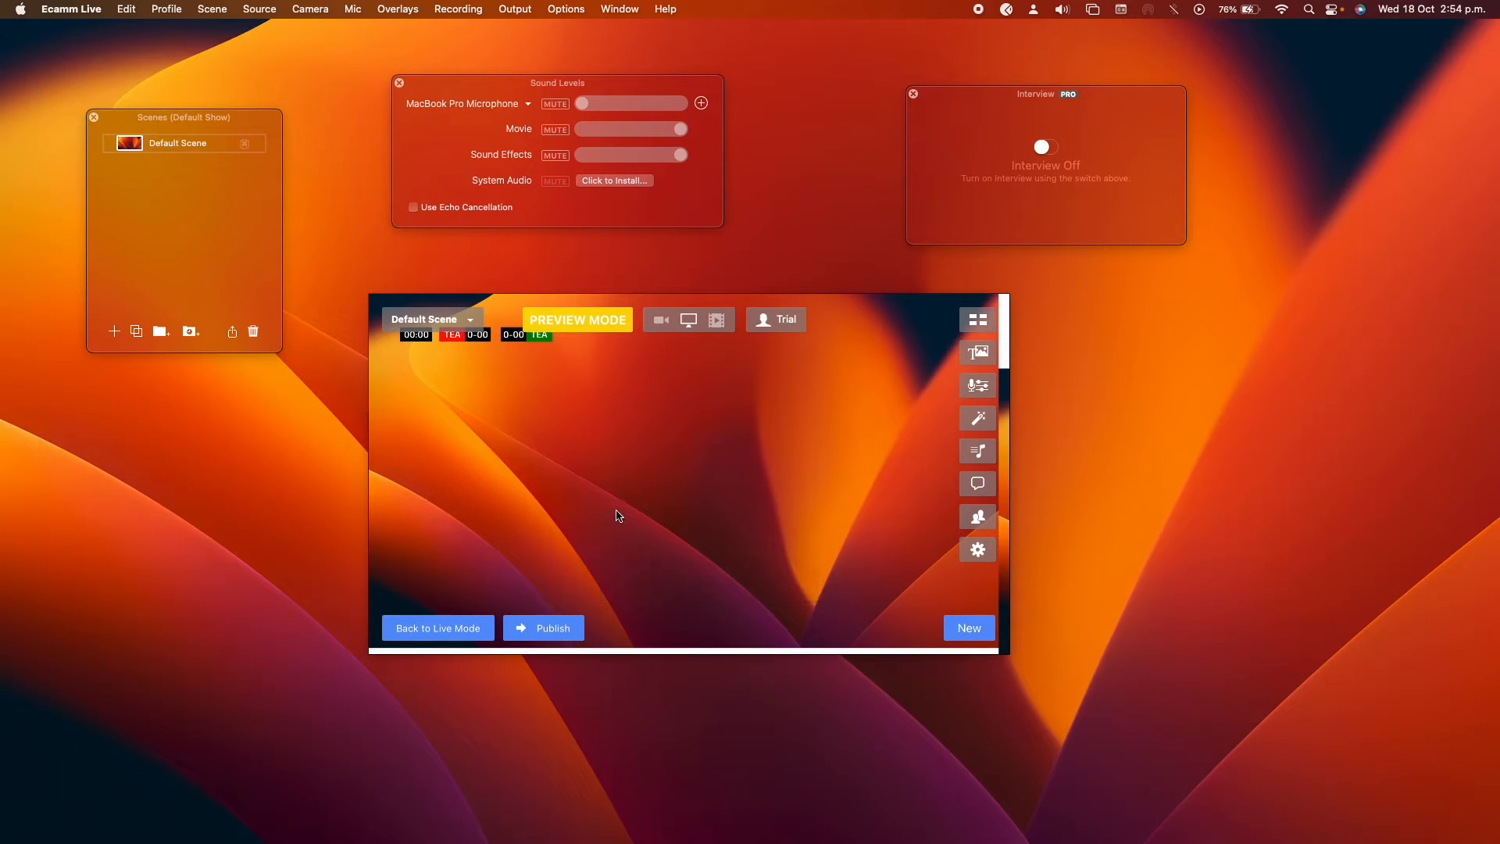
{"action": "mouse_move", "coordinate": [677, 578]}
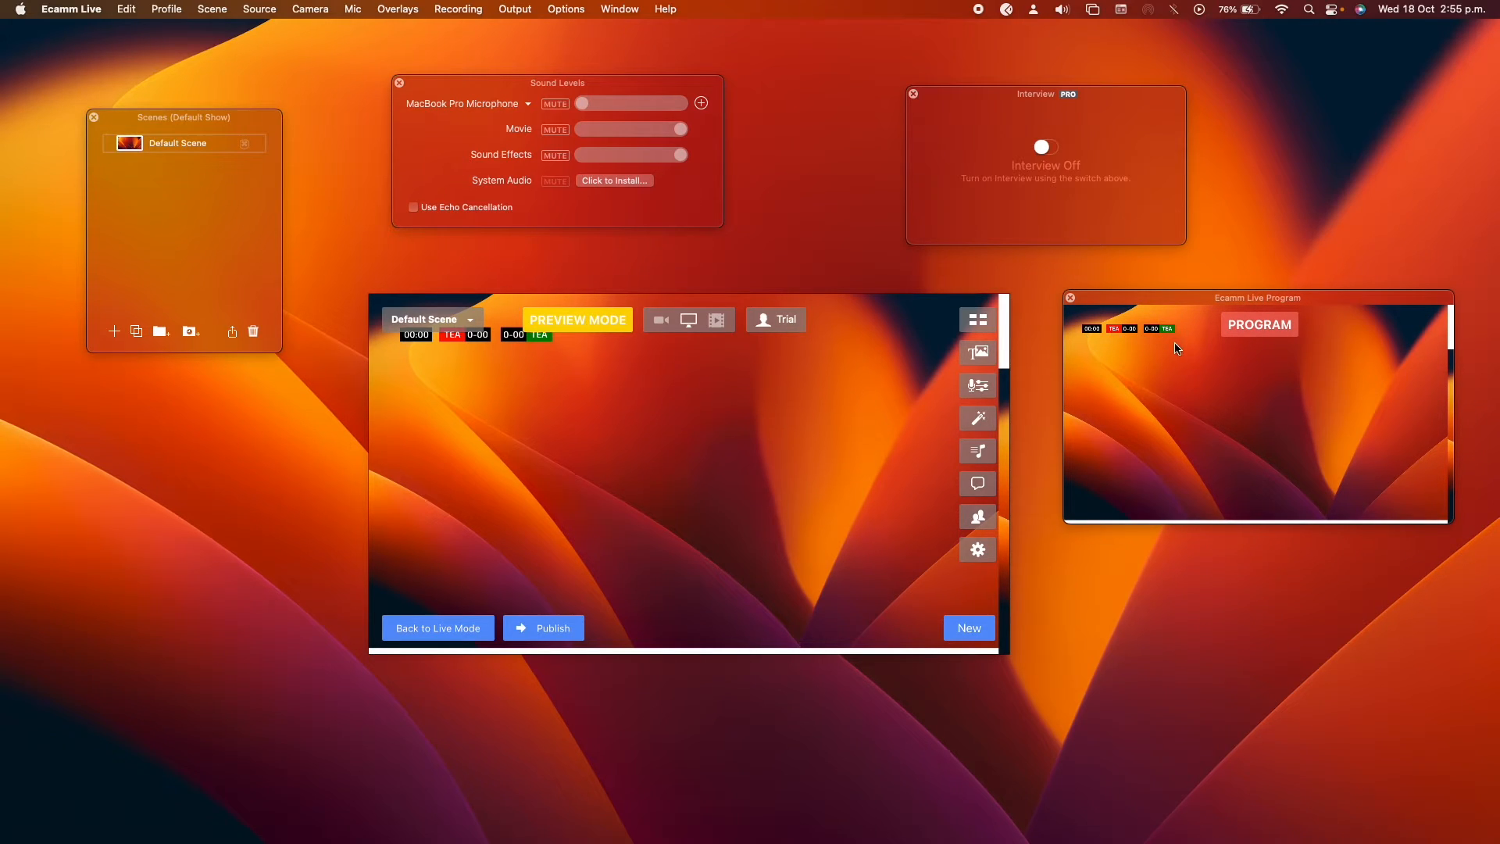
{"action": "mouse_move", "coordinate": [480, 649]}
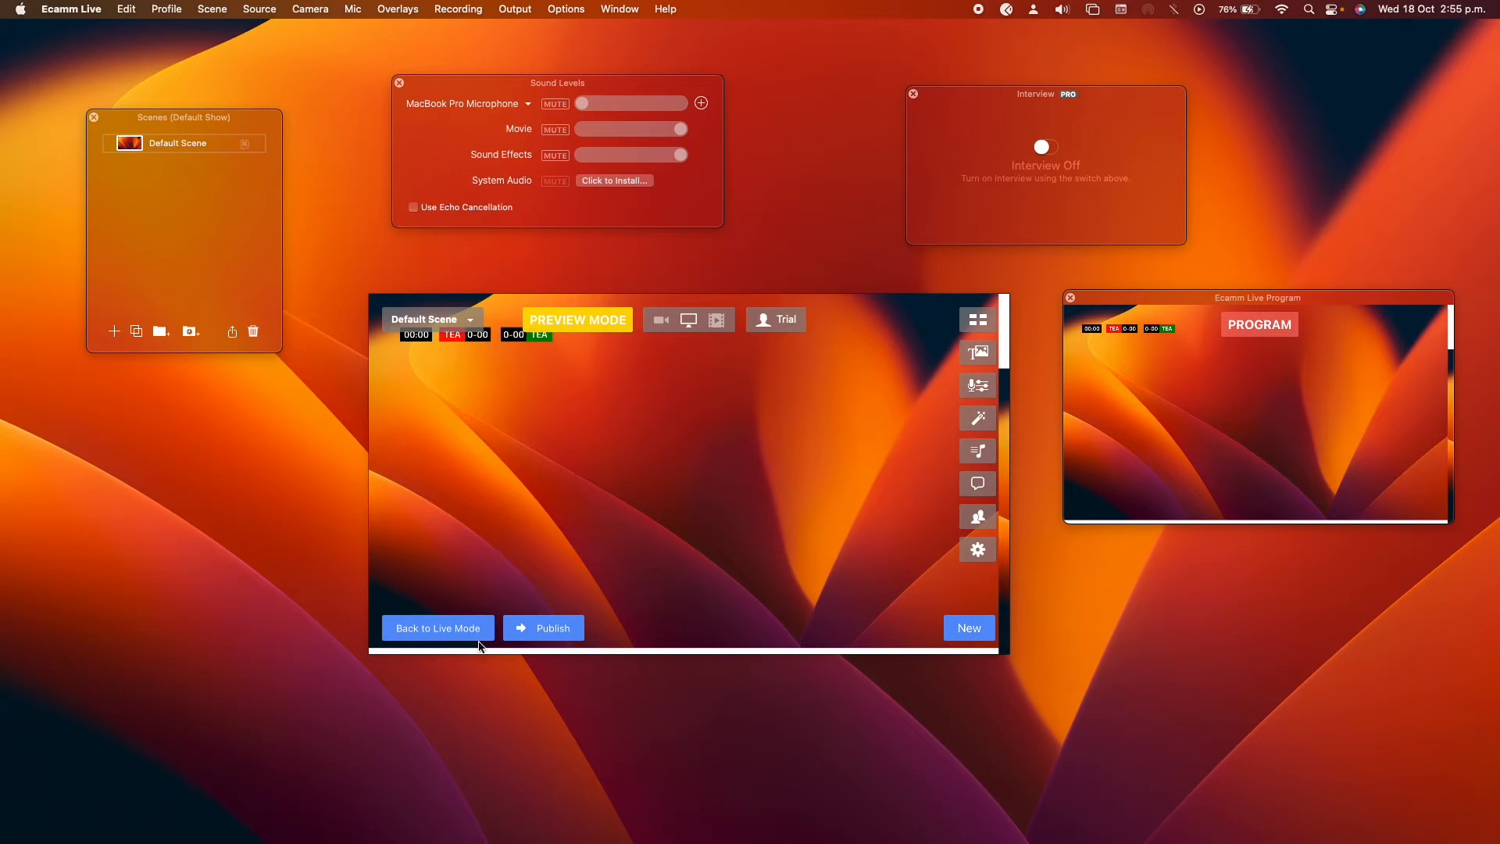
{"action": "left_click", "coordinate": [437, 627]}
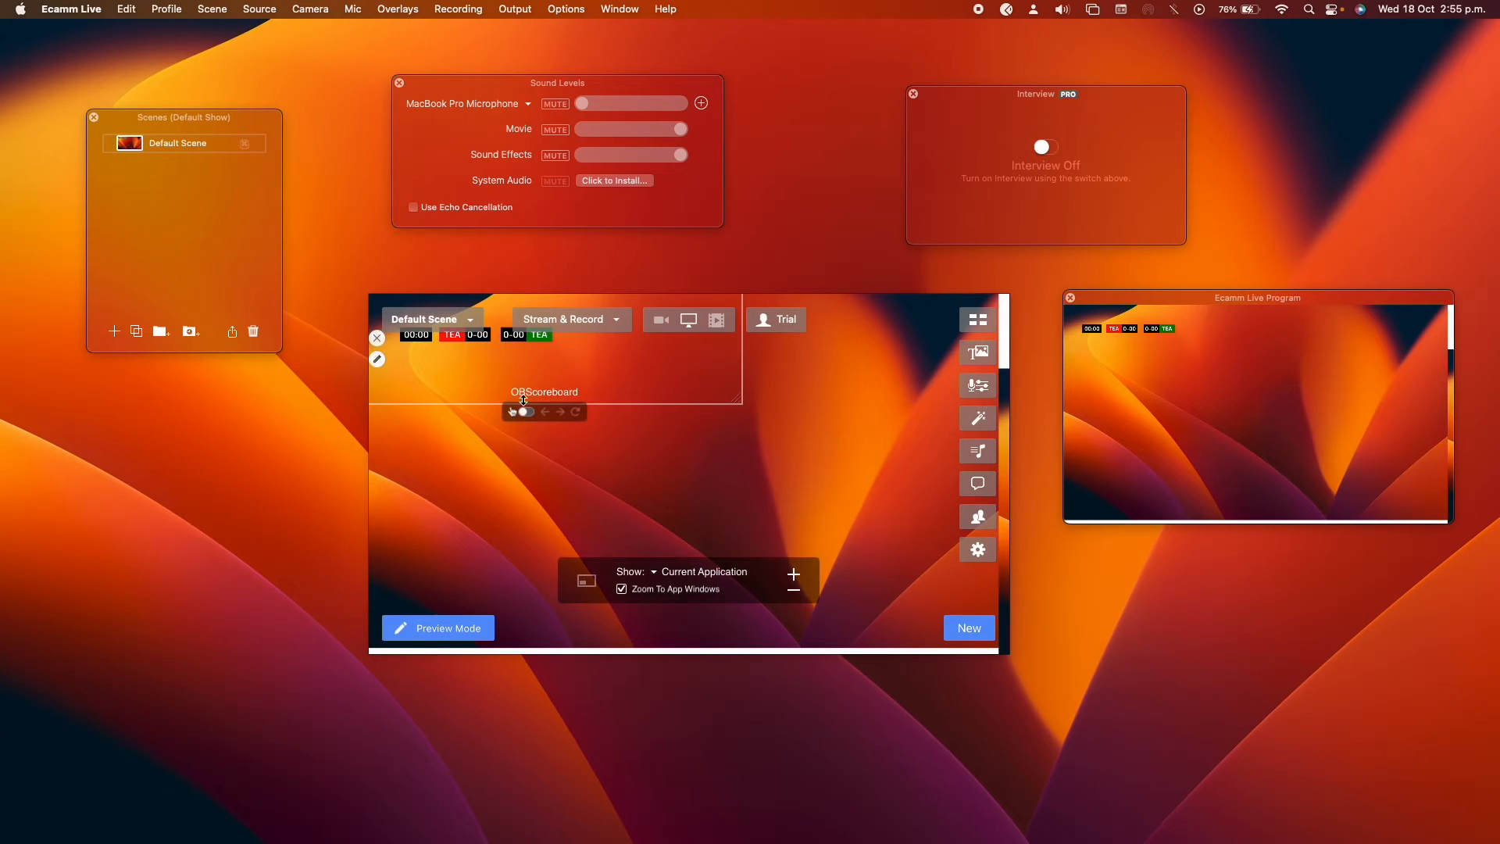
{"action": "mouse_move", "coordinate": [671, 412]}
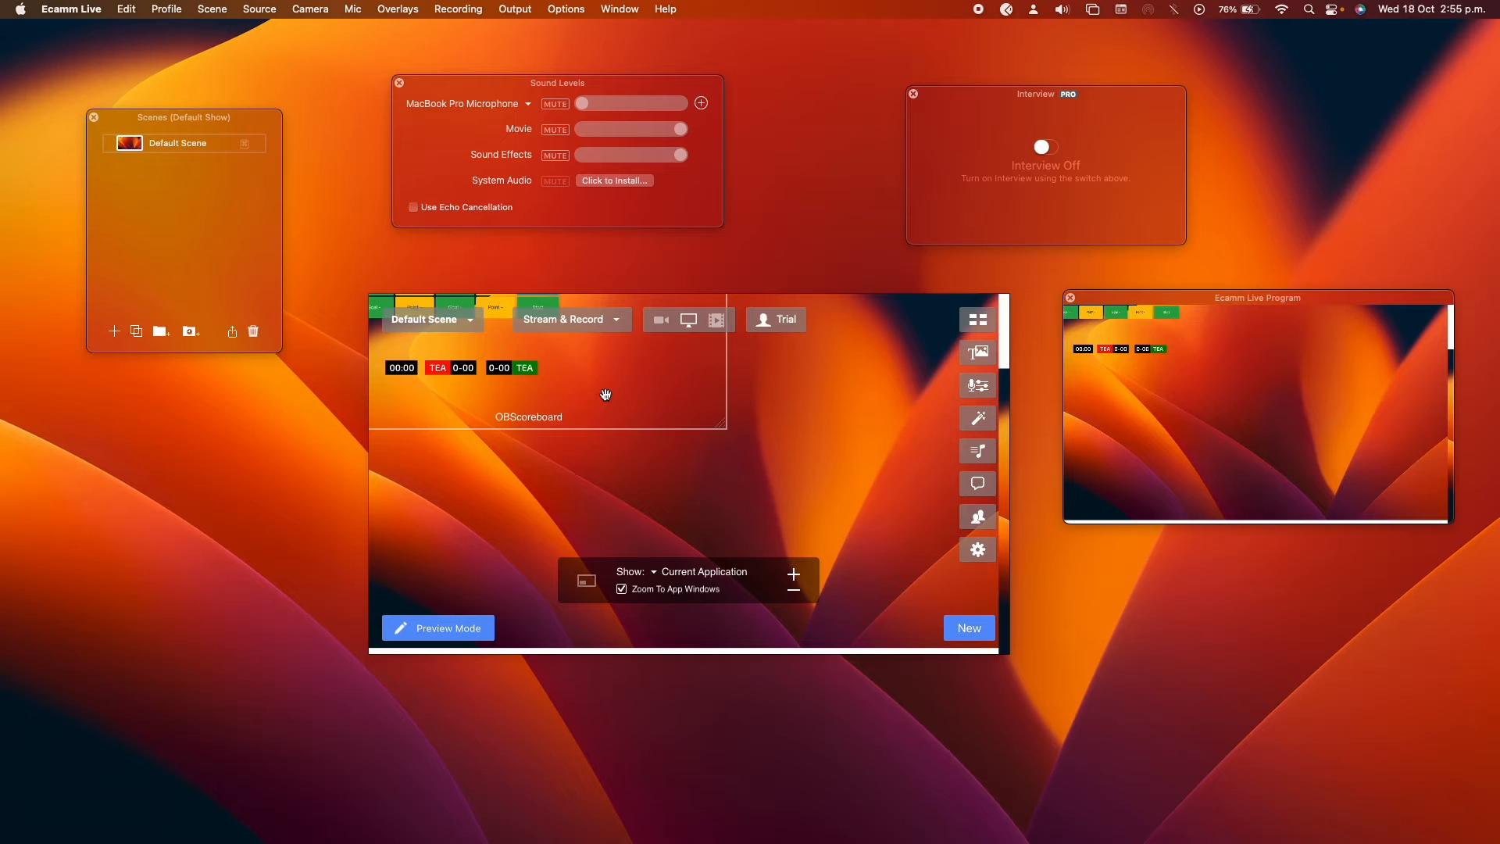
Re-enter Preview Mode and switch the scoreboard to the single black bar layout
{"action": "left_click", "coordinate": [438, 628]}
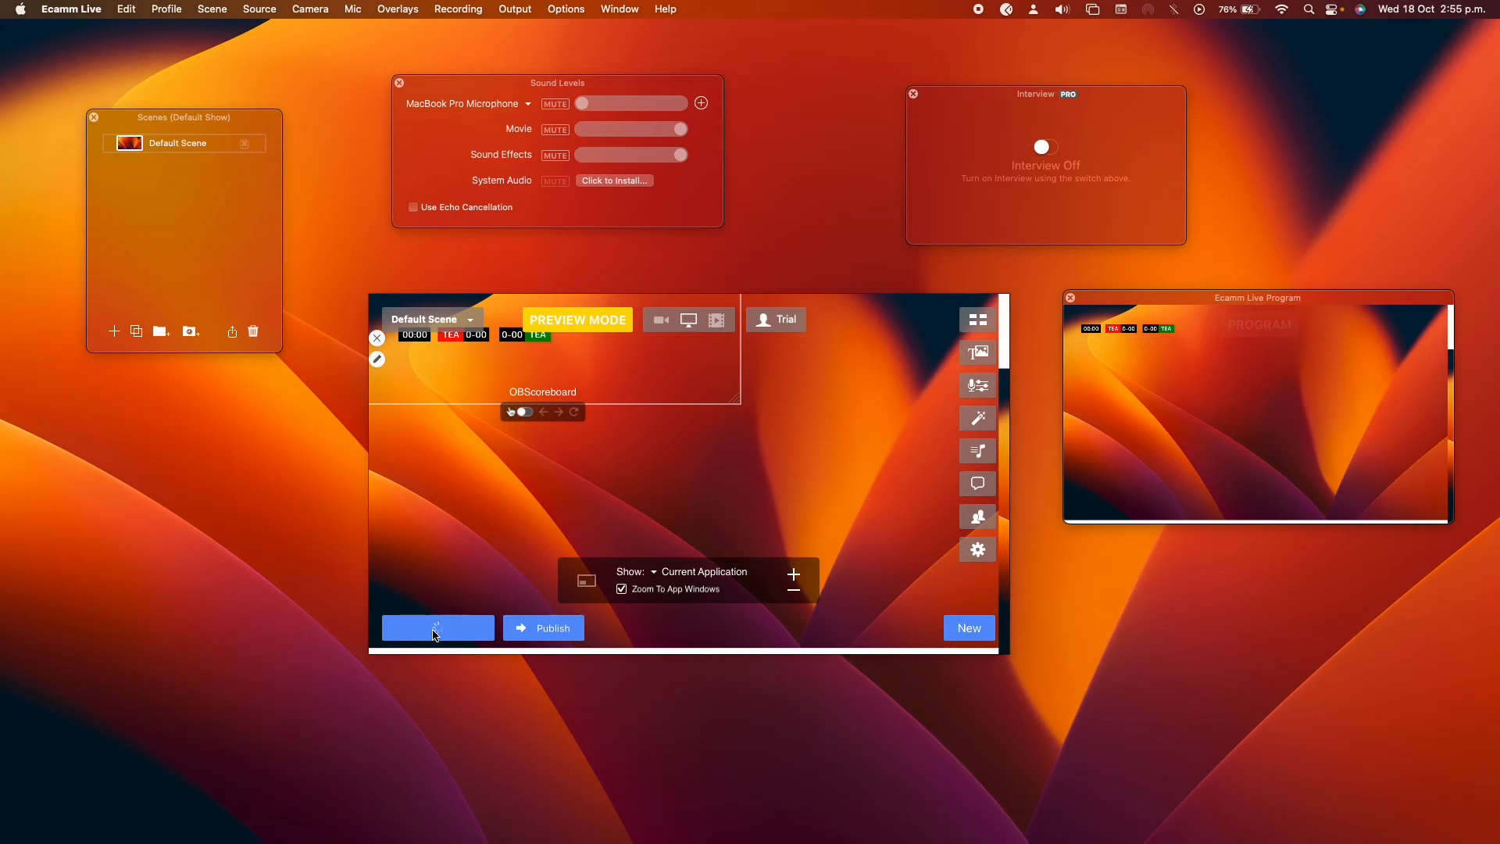
{"action": "left_click", "coordinate": [437, 628]}
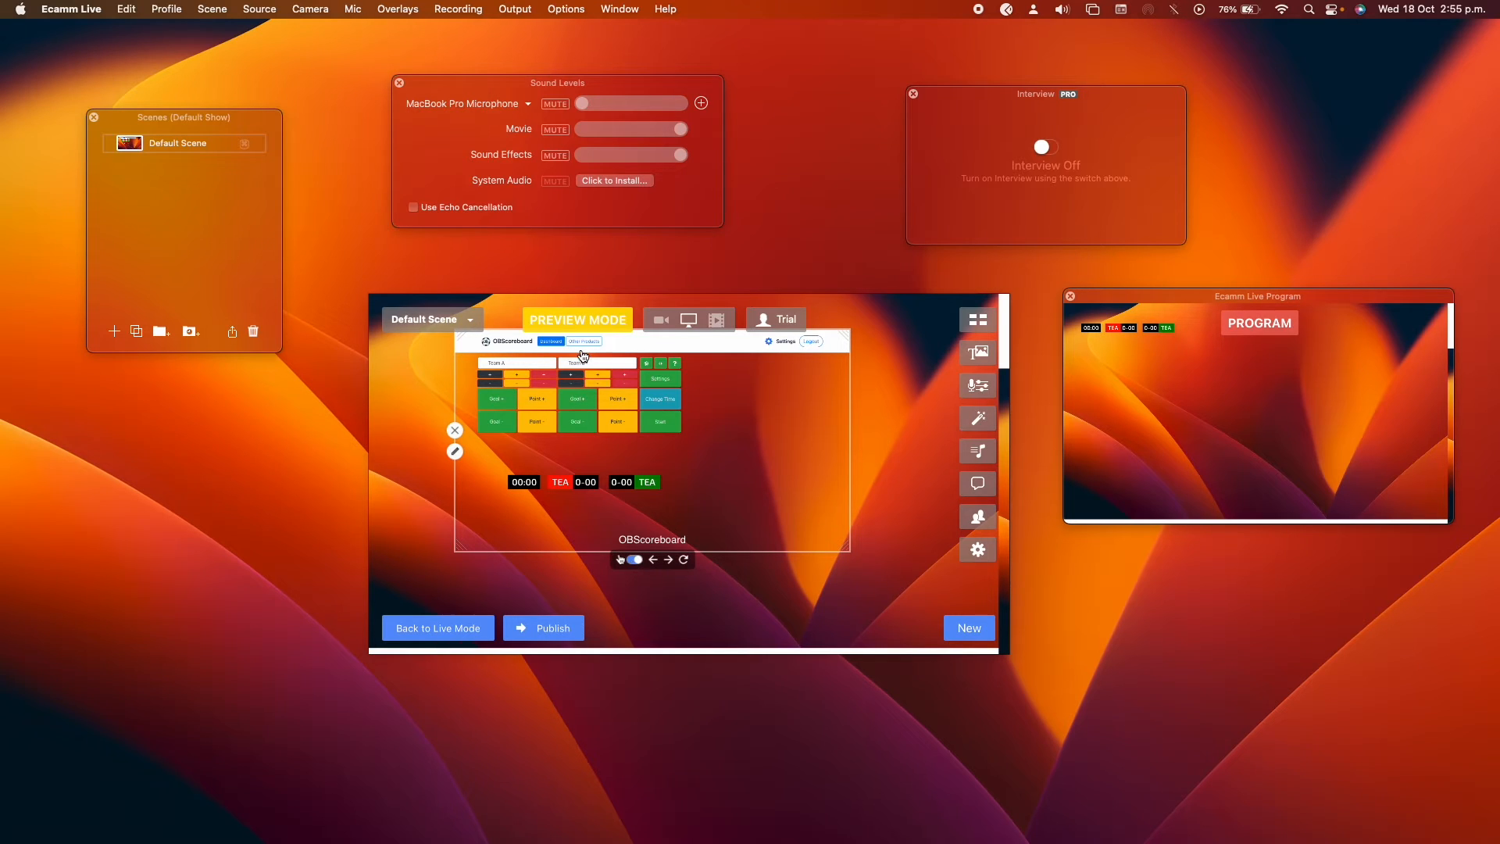
{"action": "left_click", "coordinate": [496, 399]}
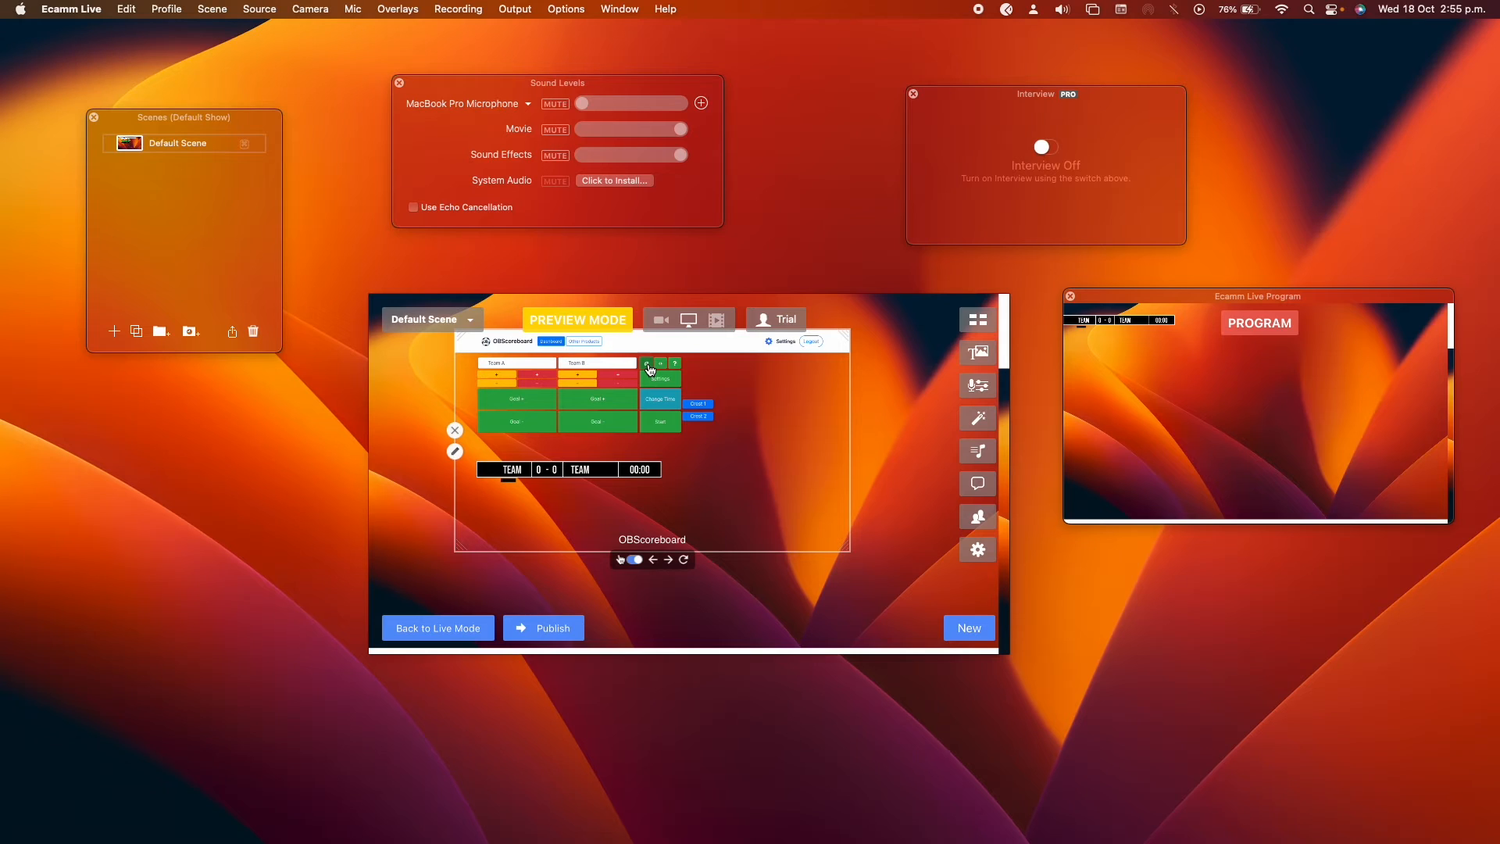
{"action": "mouse_move", "coordinate": [623, 502]}
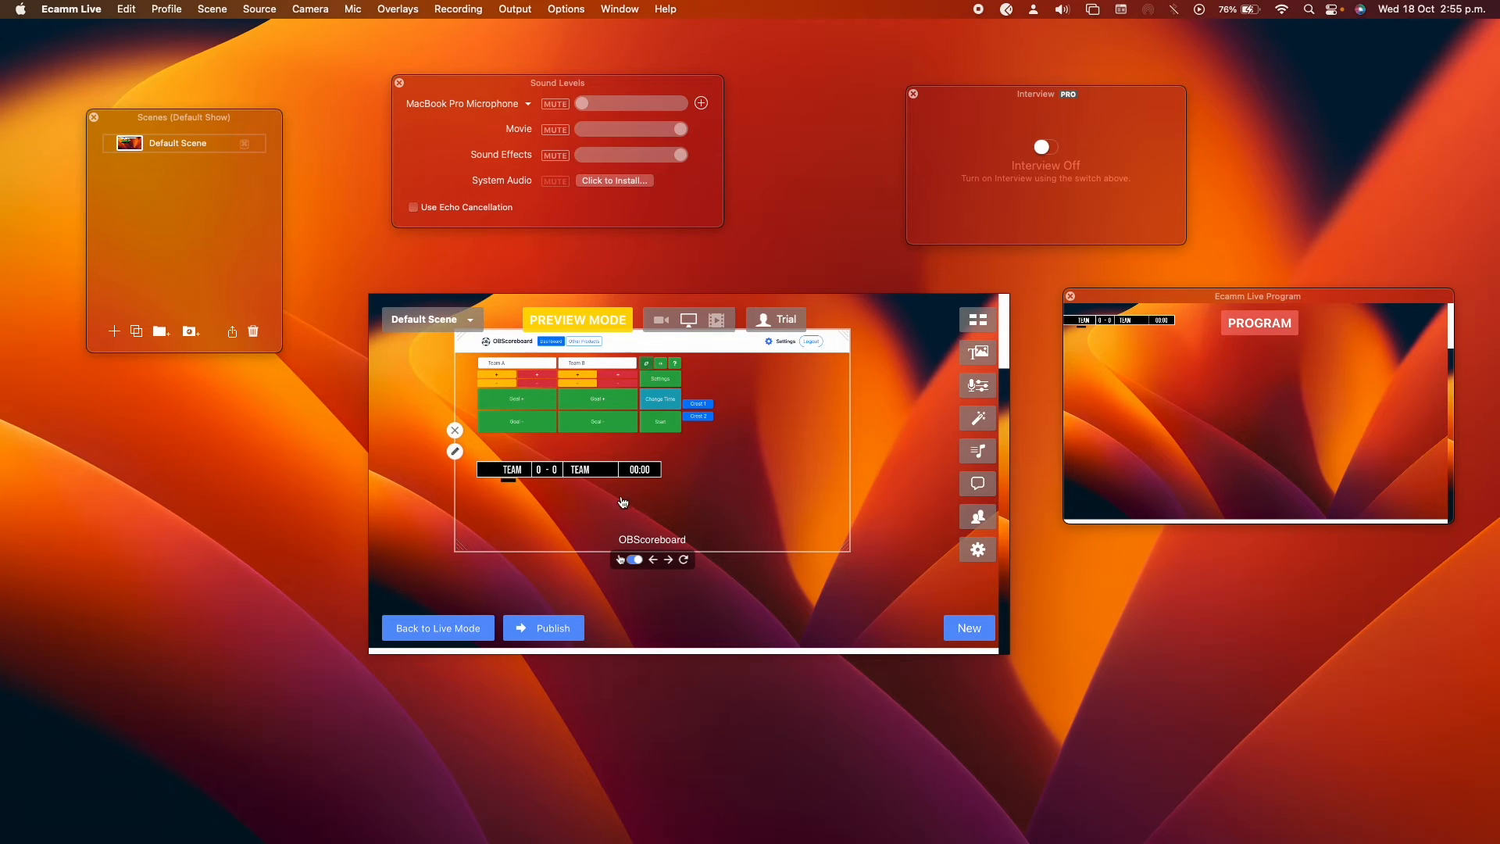
{"action": "mouse_move", "coordinate": [646, 483]}
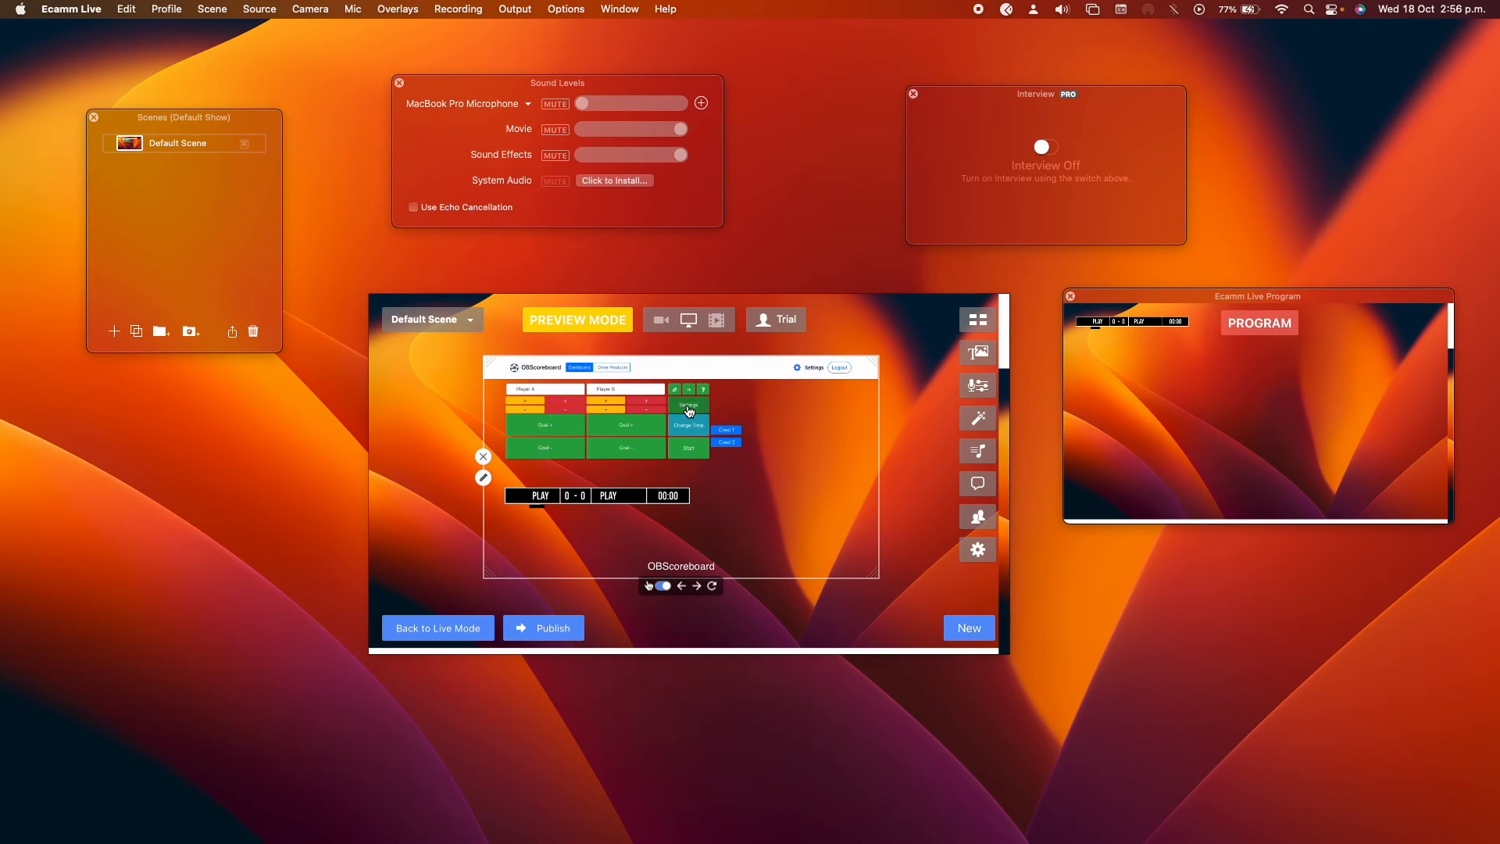
Go to the widget dashboard, try Scoreboard Remote, then choose Streaming Scoreboard instead
{"action": "left_click", "coordinate": [688, 407]}
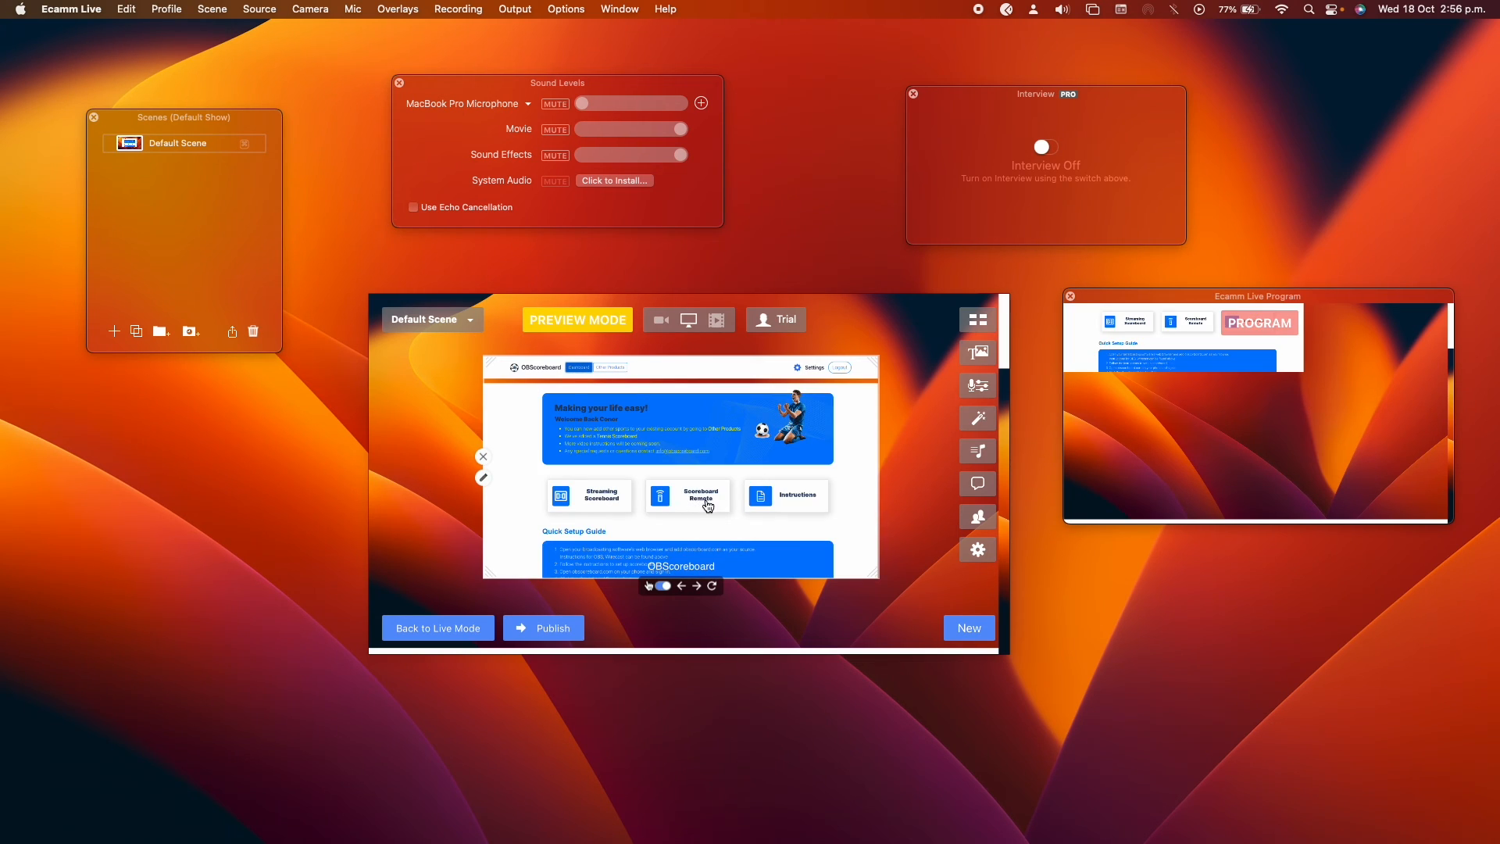
{"action": "left_click", "coordinate": [688, 497]}
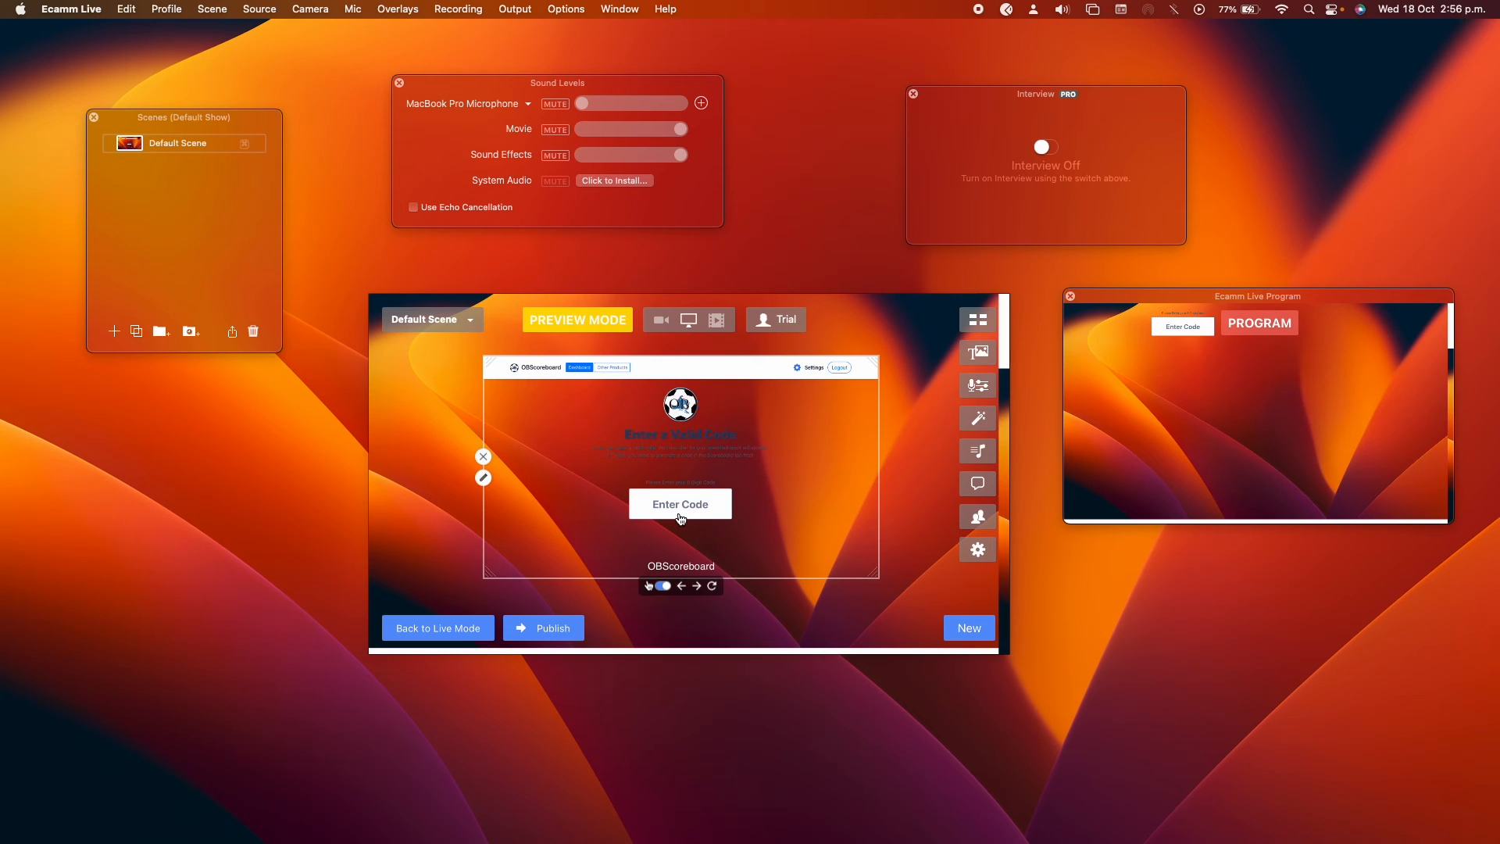
{"action": "mouse_move", "coordinate": [658, 526]}
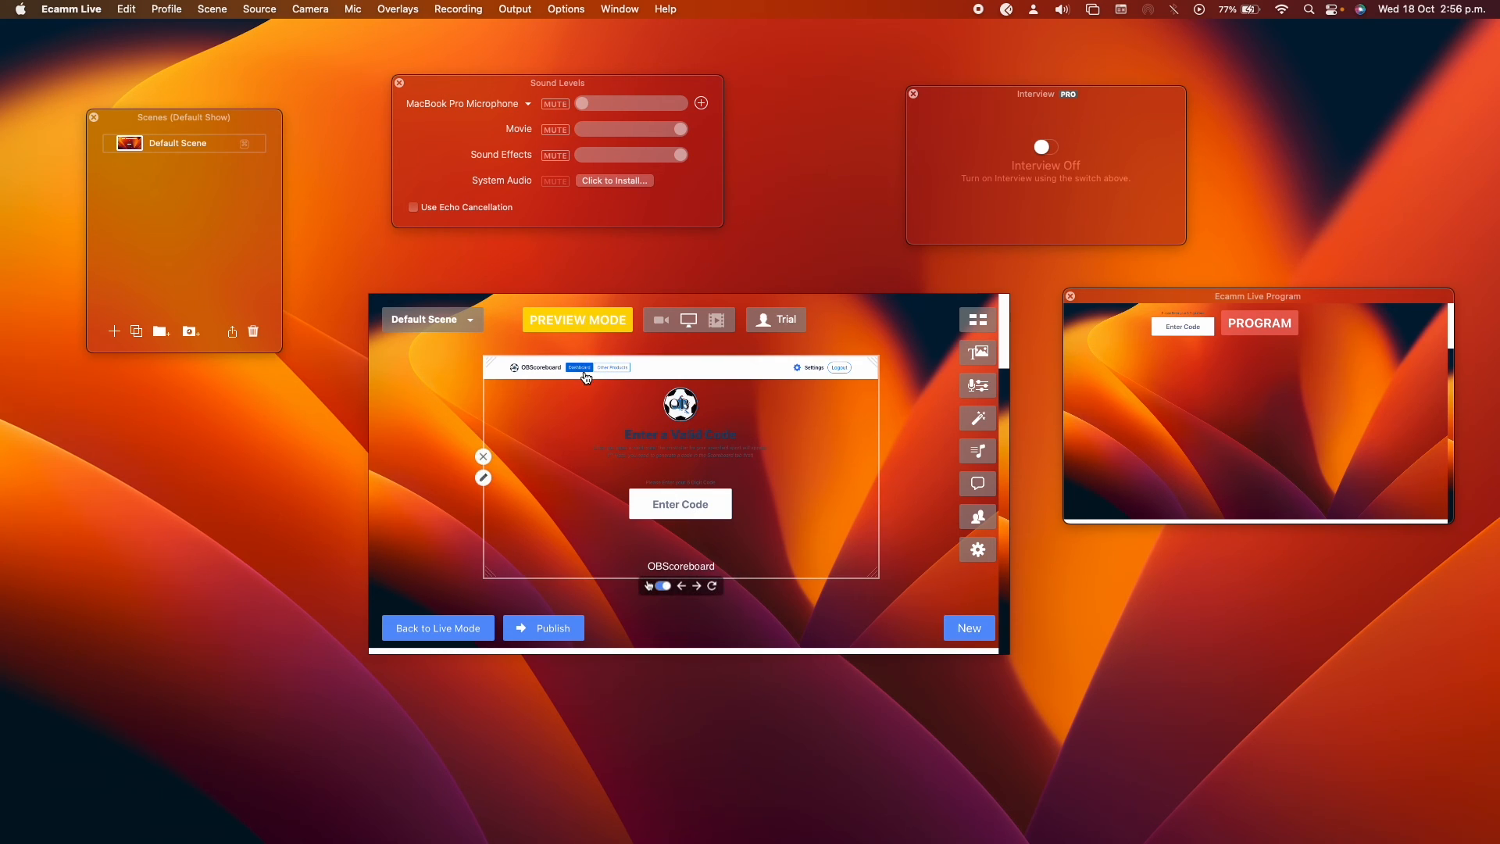
{"action": "left_click", "coordinate": [578, 367]}
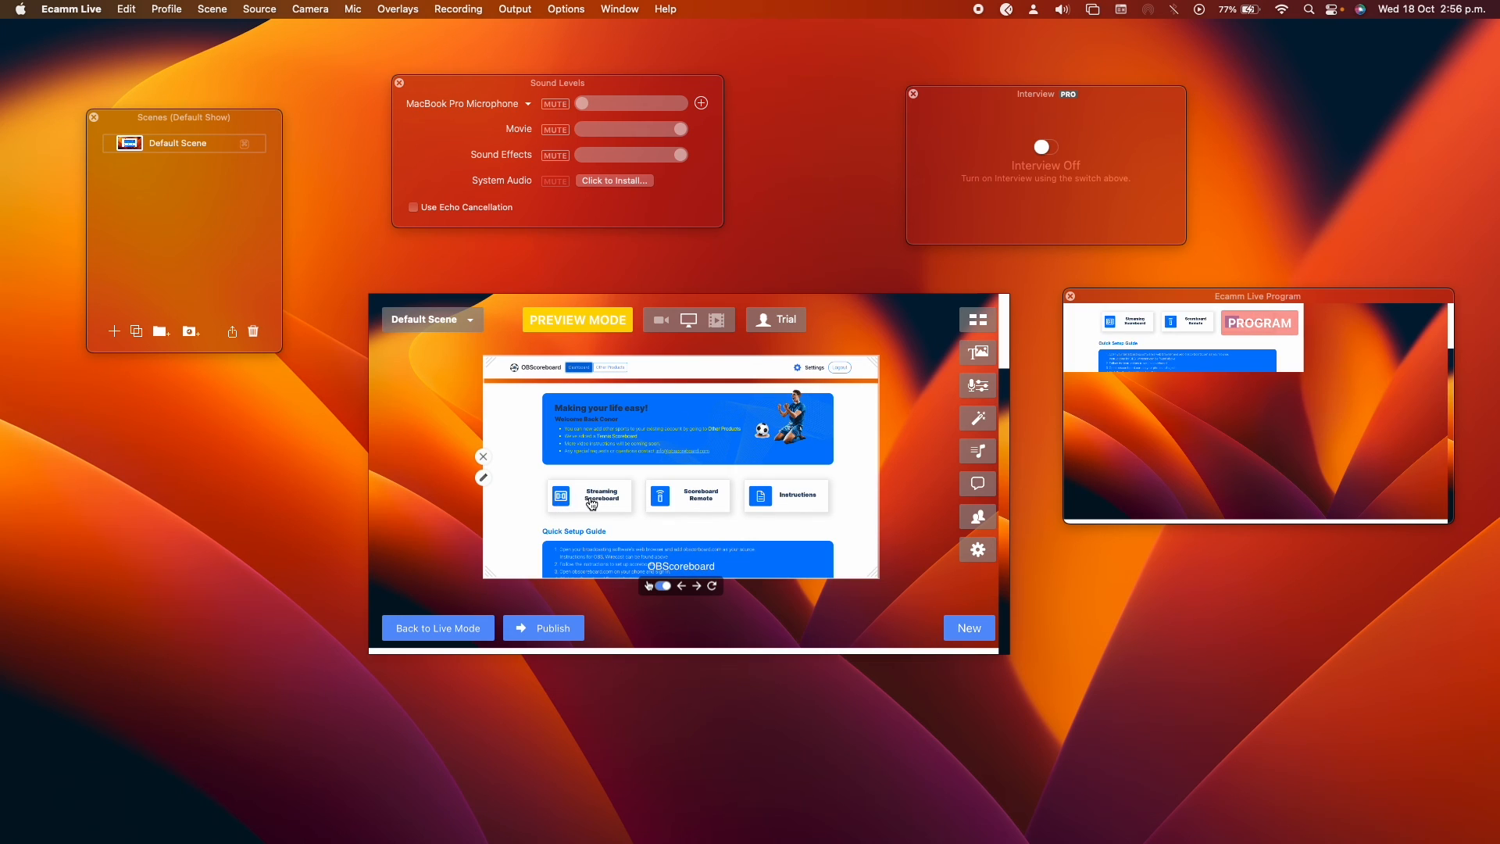
{"action": "left_click", "coordinate": [589, 494]}
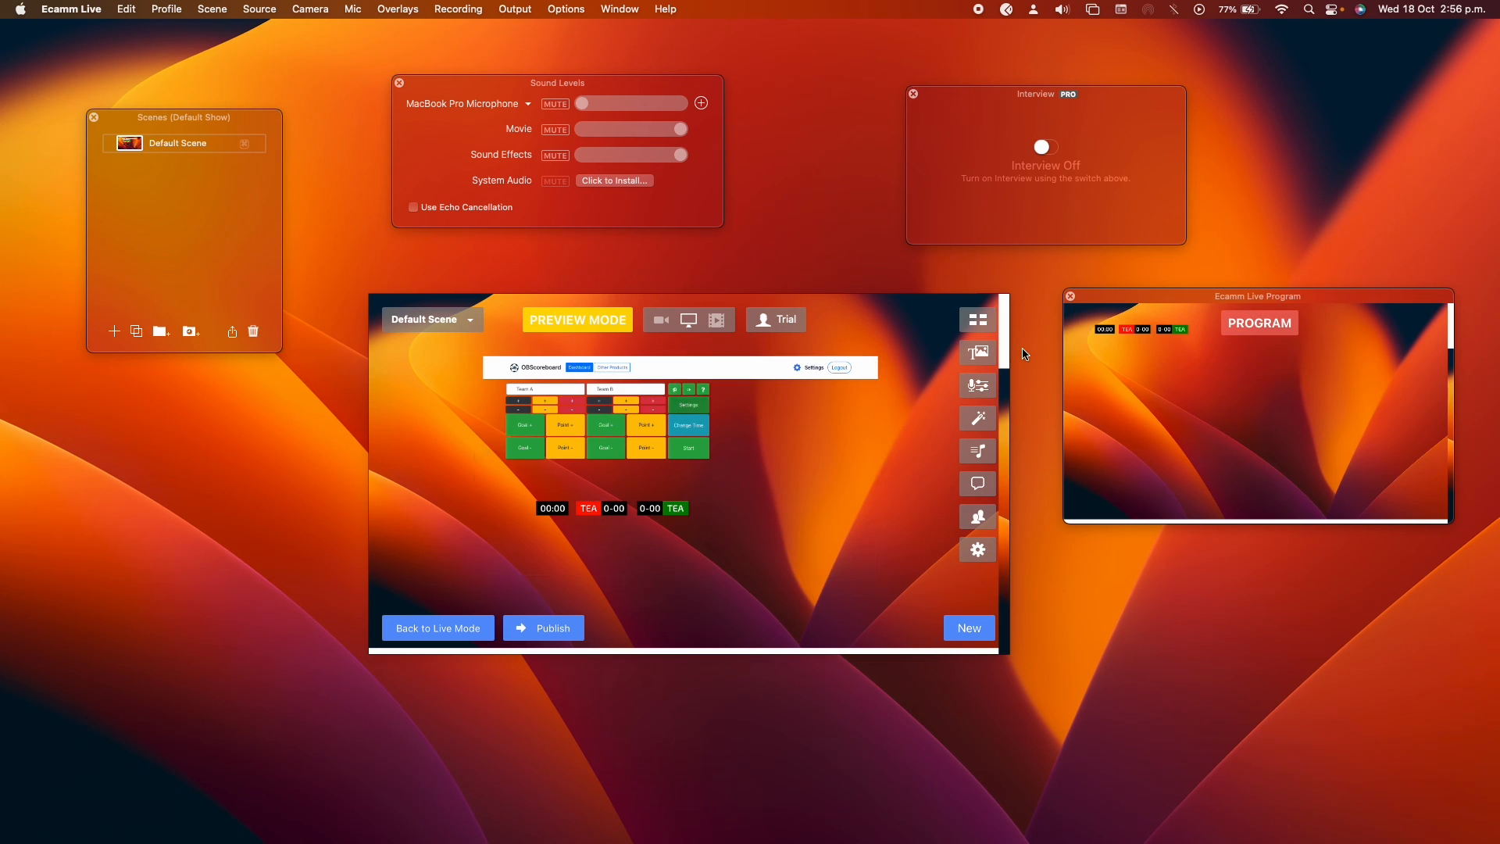
{"action": "mouse_move", "coordinate": [952, 547]}
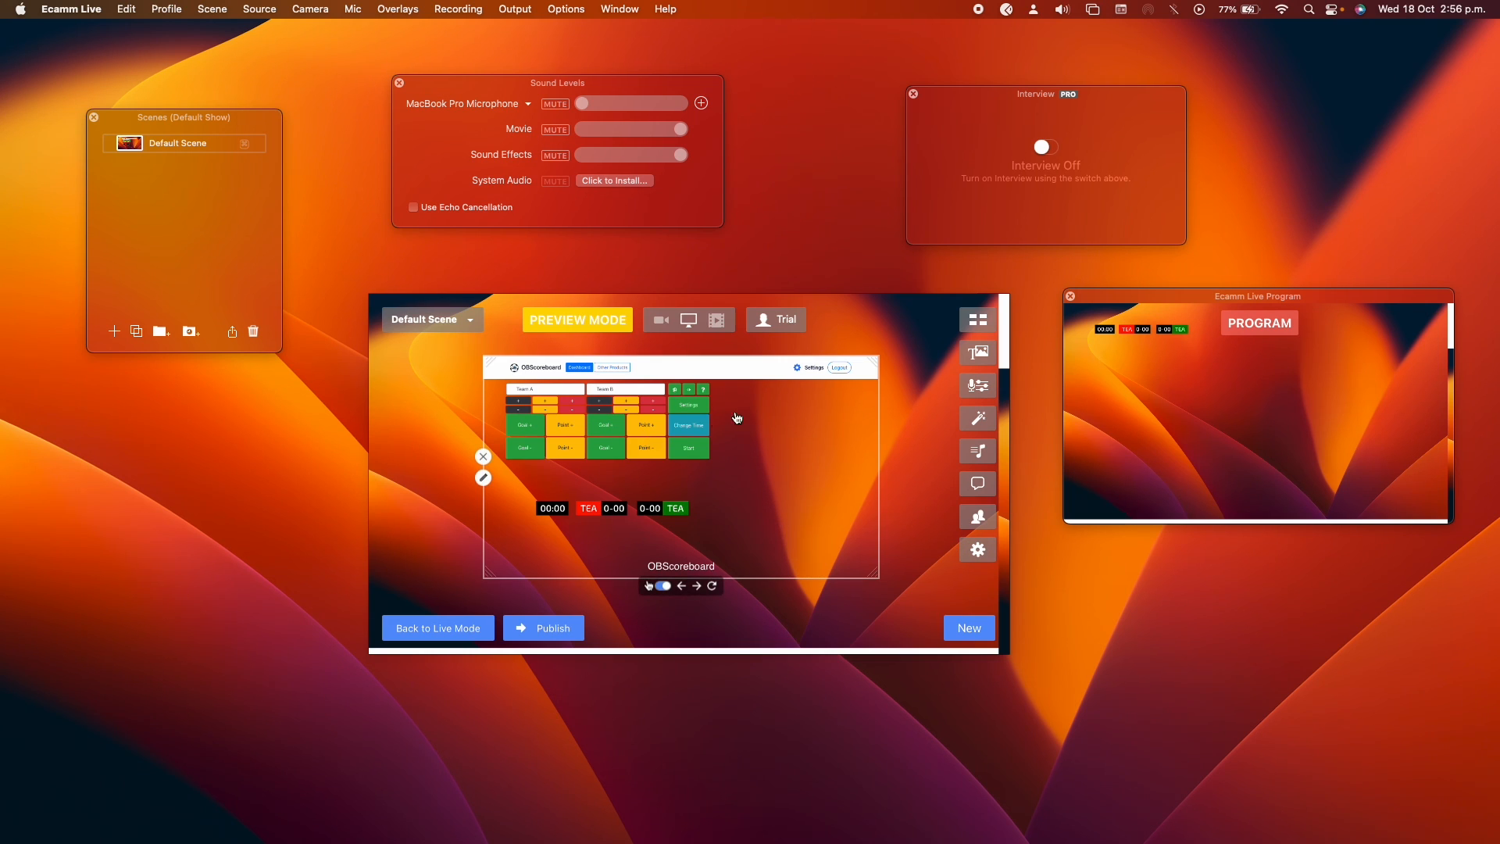
{"action": "mouse_move", "coordinate": [674, 532]}
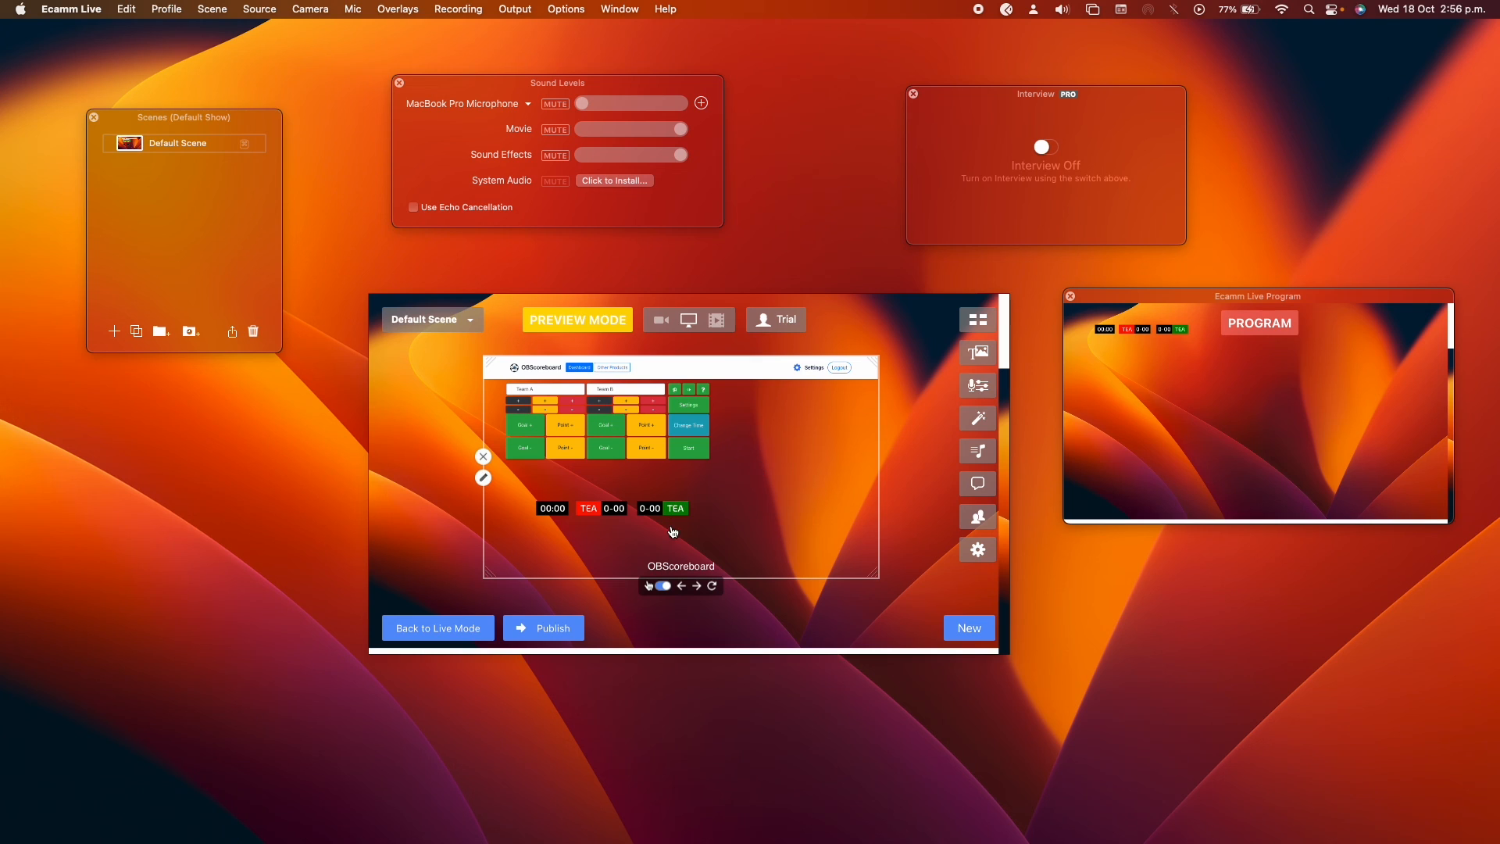